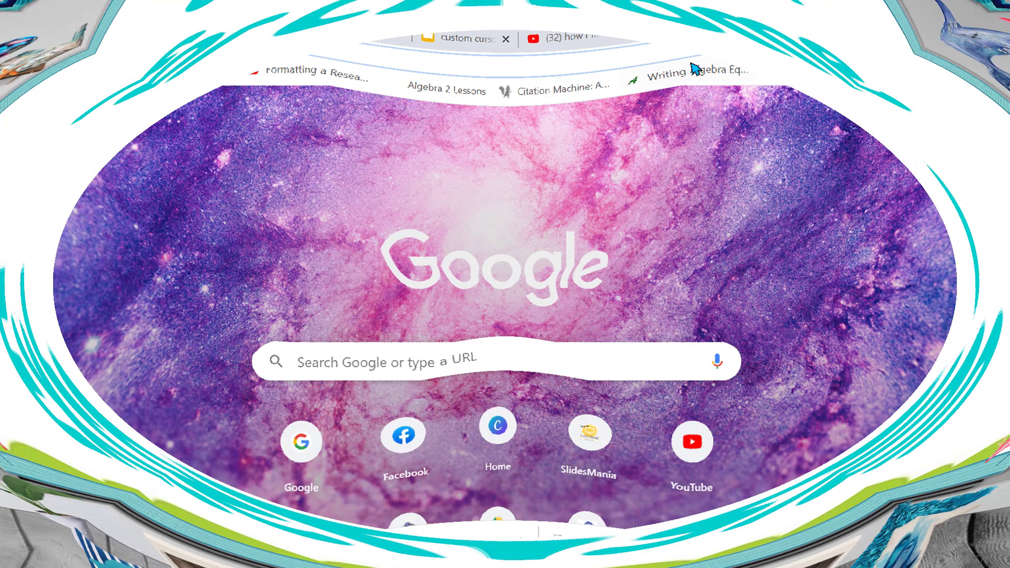
Step: Search the Chrome Web Store for 'custom cursor for chrome' and scroll to the Custom Cursor for Chrome listing
{"action": "type", "text": "chrome web store"}
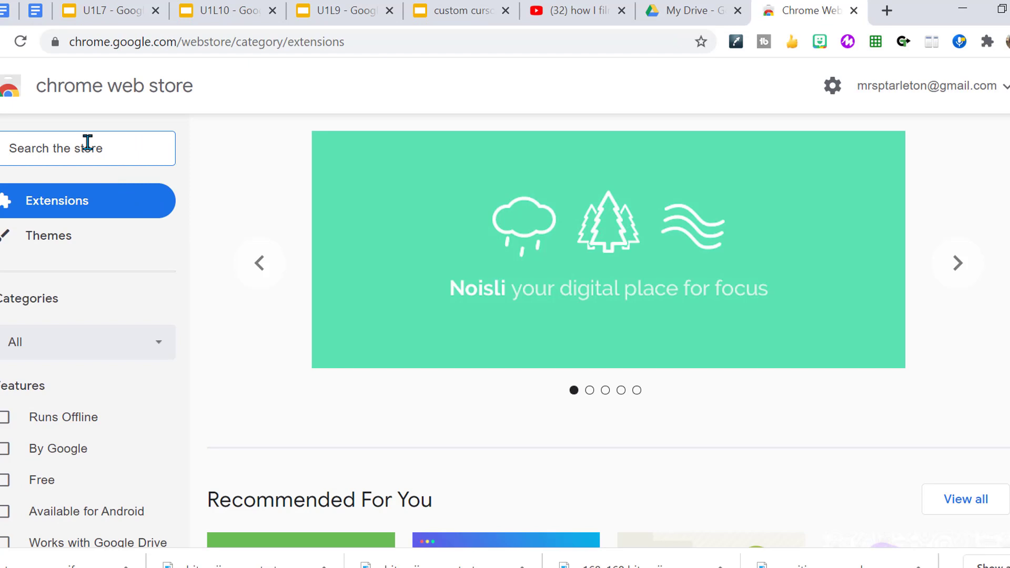
{"action": "type", "text": "custom cursor for chrome"}
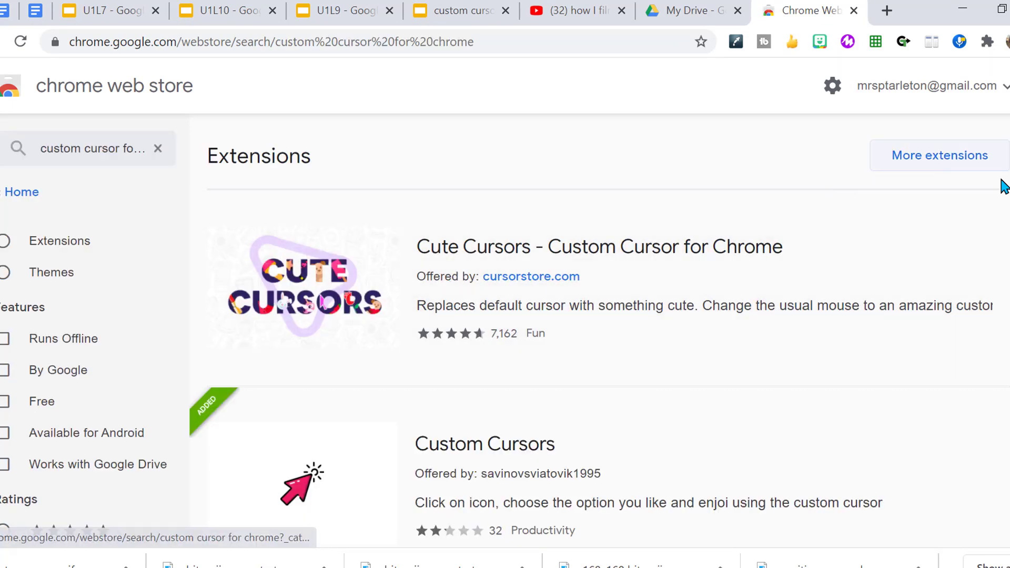
{"action": "scroll", "scroll_direction": "down", "scroll_amount": 3}
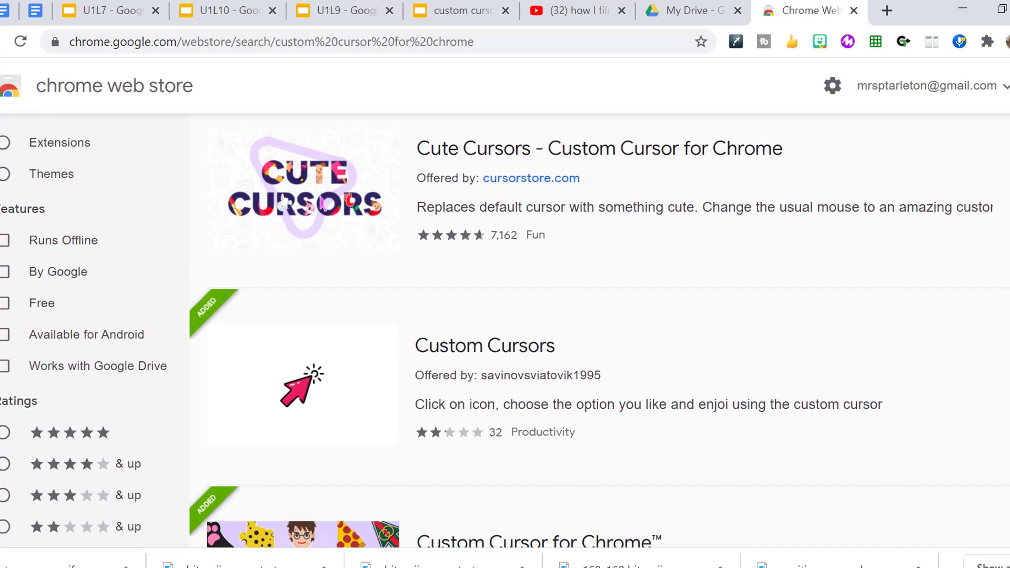
{"action": "scroll", "scroll_direction": "down", "scroll_amount": 3}
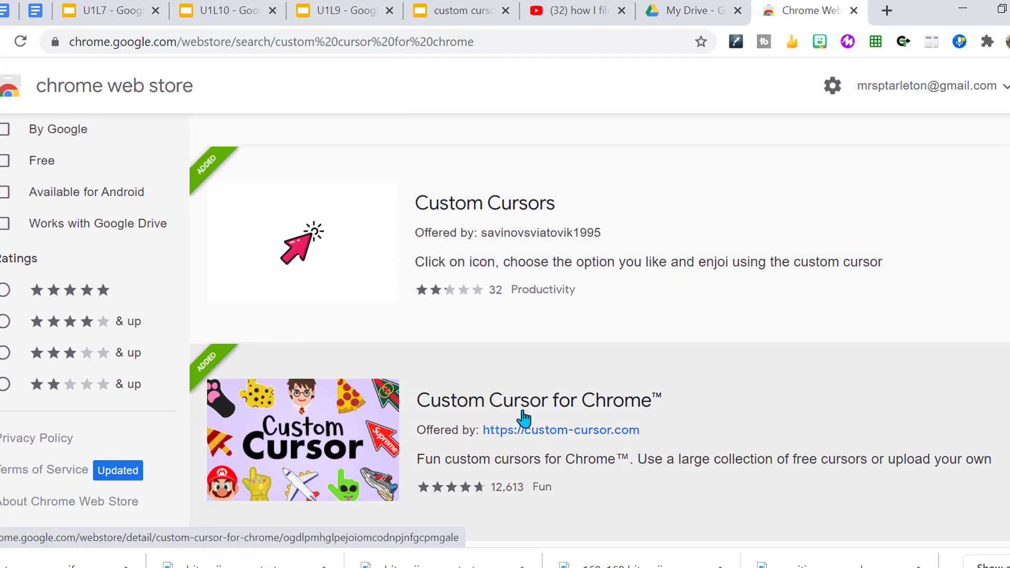
{"action": "mouse_move", "coordinate": [483, 480]}
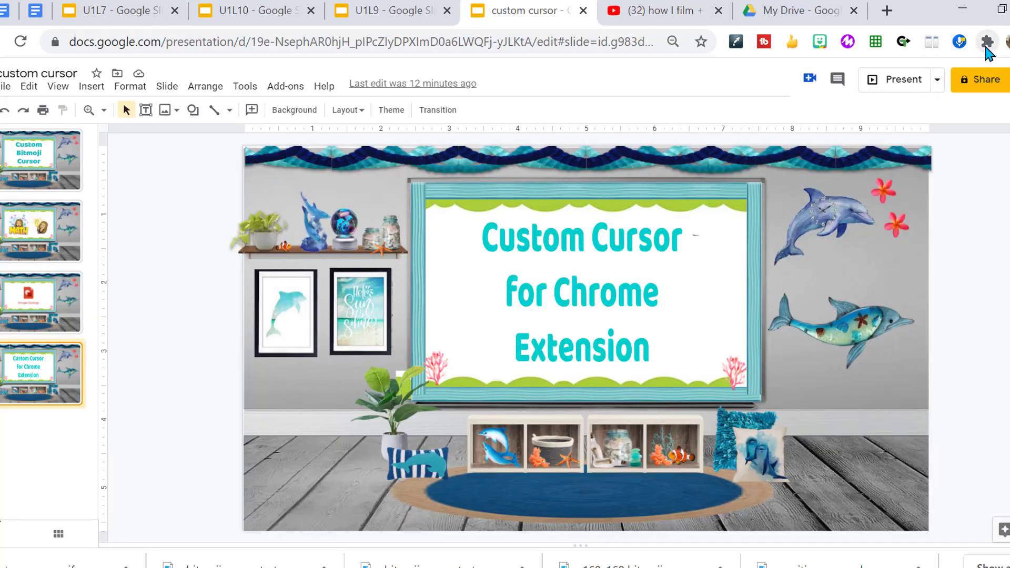
Step: Show Custom Cursor for Chrome's cursor collections from the Extensions menu, then start a new browser tab
{"action": "left_click", "coordinate": [985, 41]}
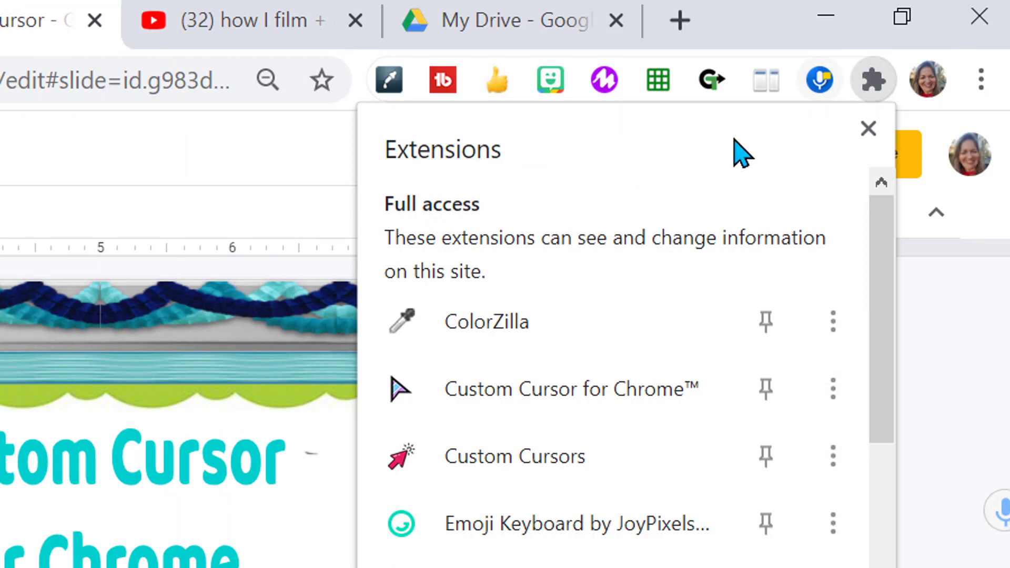
{"action": "mouse_move", "coordinate": [551, 400]}
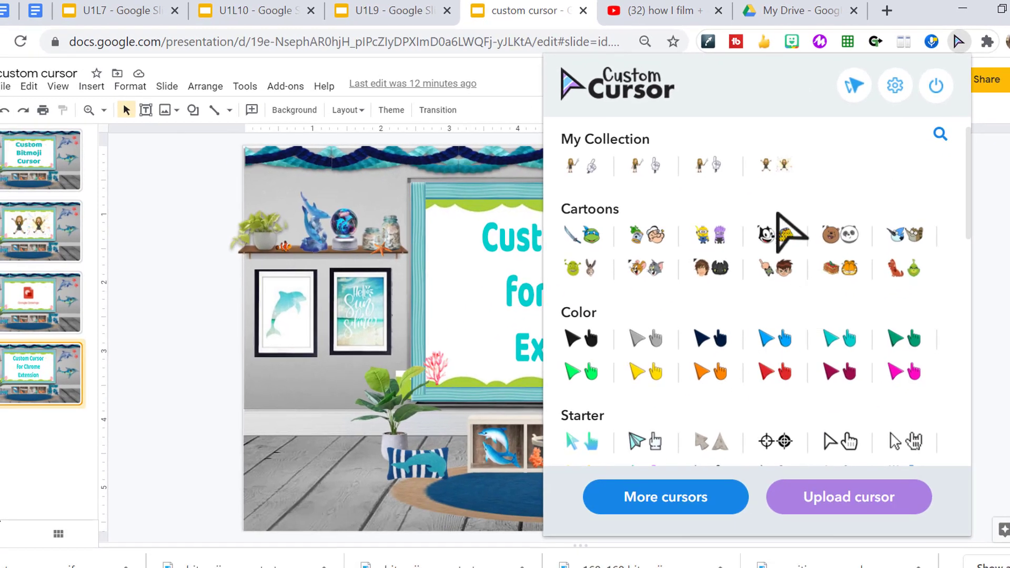
{"action": "scroll", "scroll_direction": "down", "scroll_amount": 3}
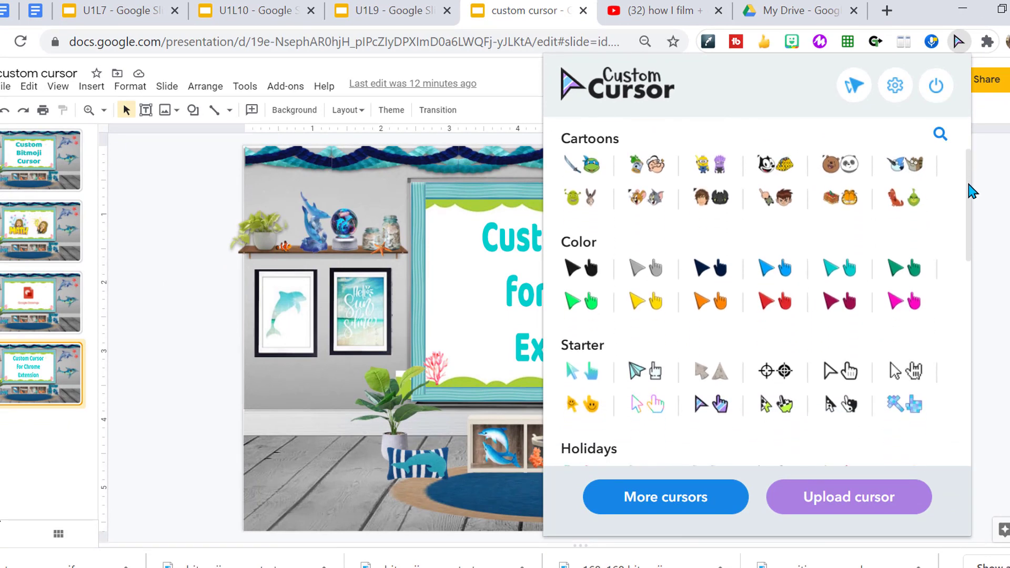
{"action": "scroll", "scroll_direction": "down", "scroll_amount": 3}
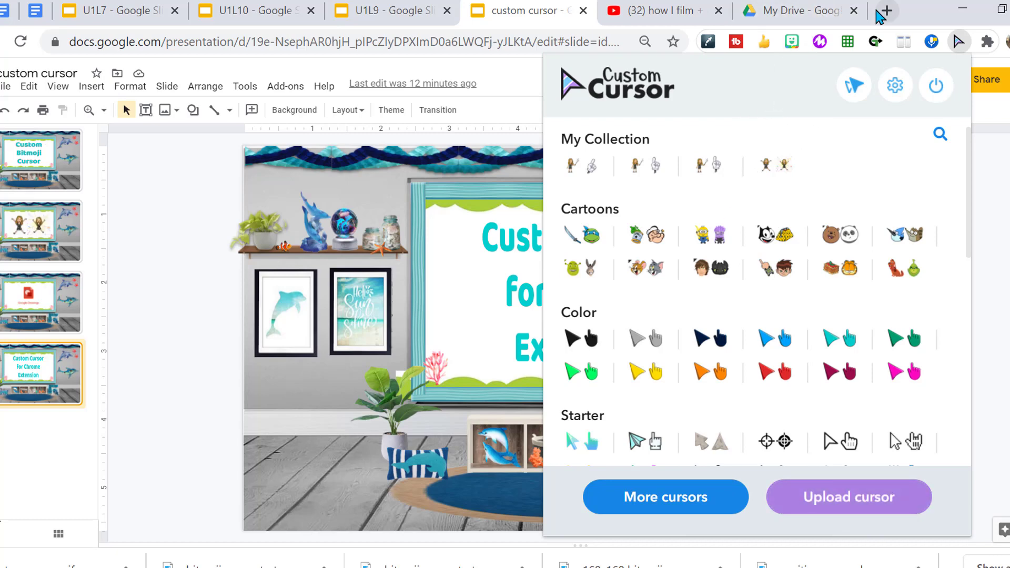
{"action": "left_click", "coordinate": [802, 11]}
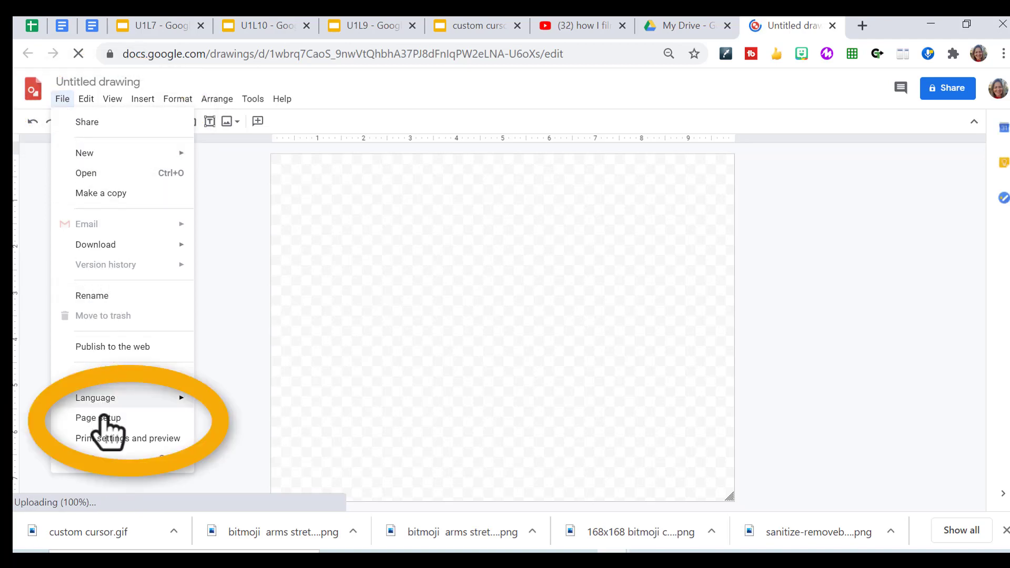
Step: Set the drawing's page to a custom 168 x 168 pixel square
{"action": "left_click", "coordinate": [98, 418]}
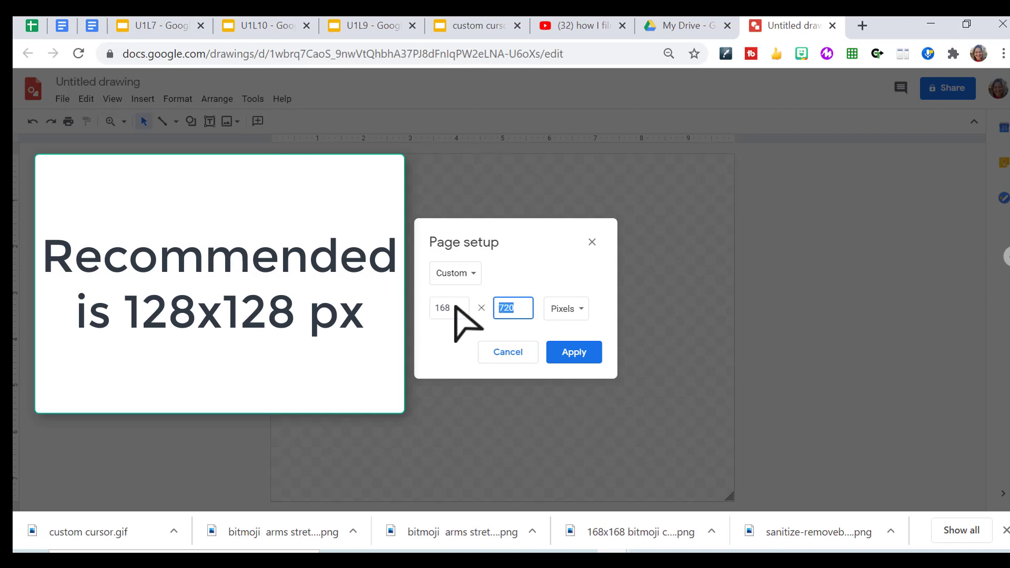
{"action": "type", "text": "186"}
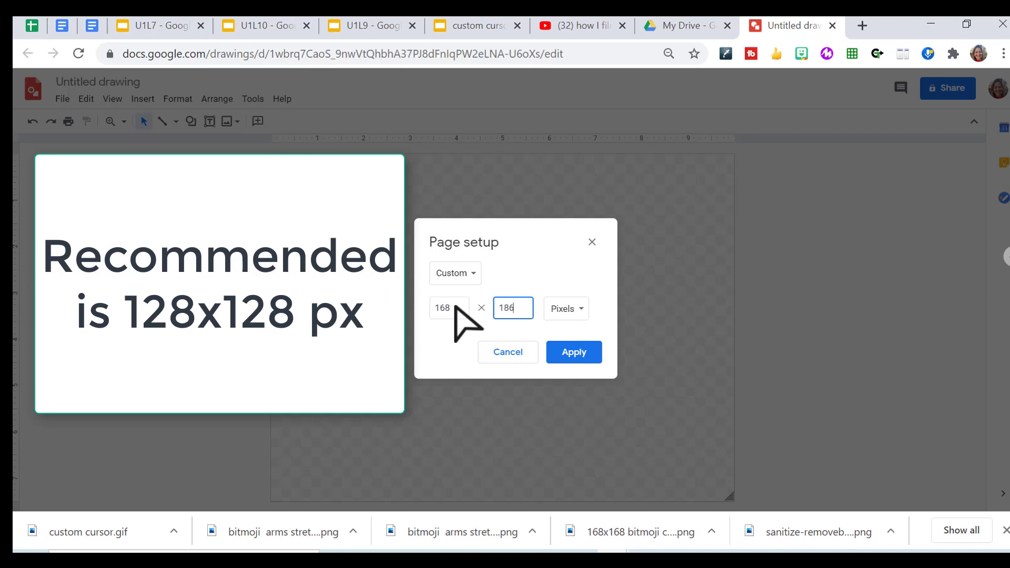
{"action": "type", "text": "168"}
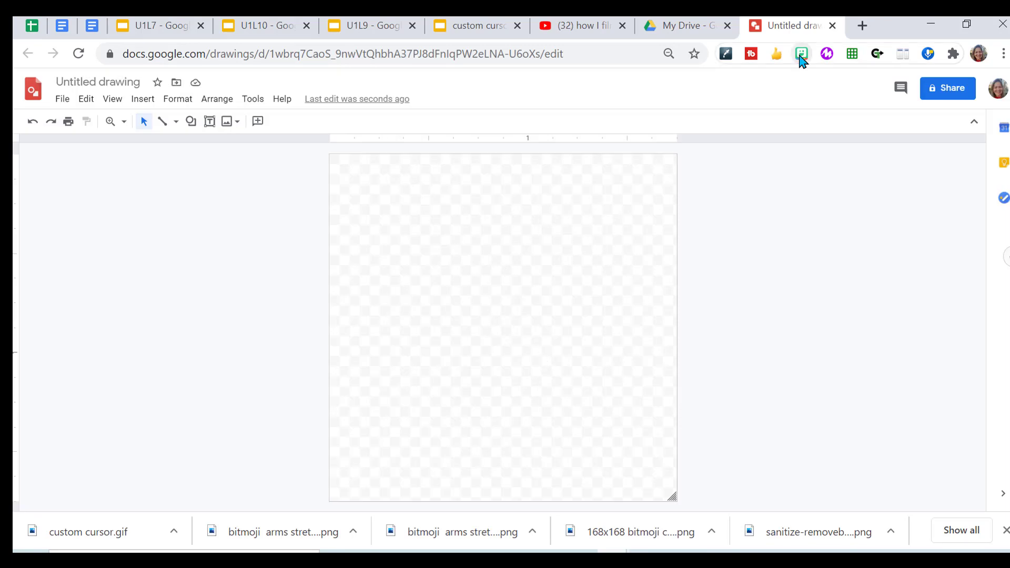
{"action": "mouse_move", "coordinate": [801, 54]}
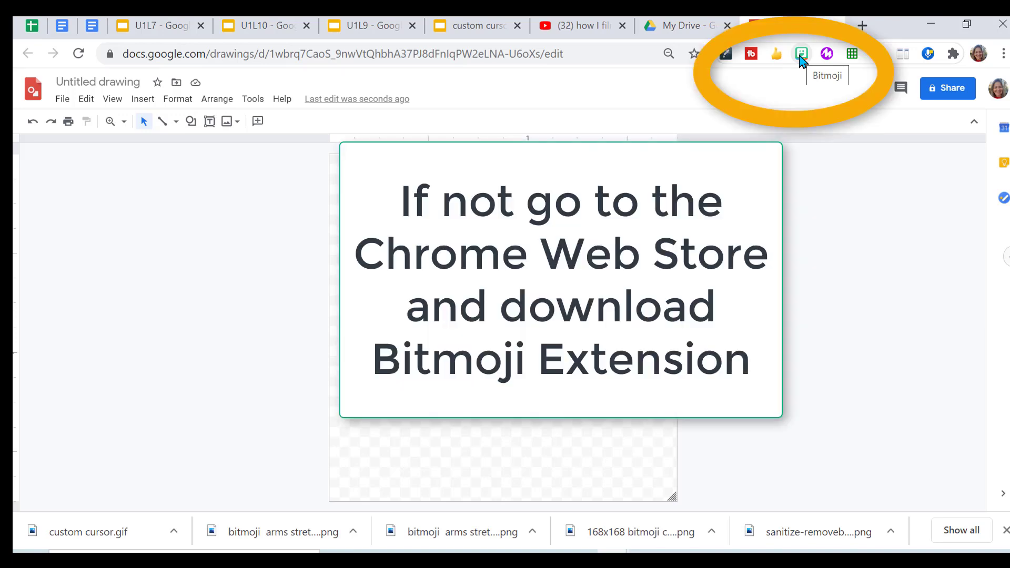
Step: Copy the MATH Bitmoji from the extension onto the page and stretch it to fill the square canvas
{"action": "left_click", "coordinate": [801, 54]}
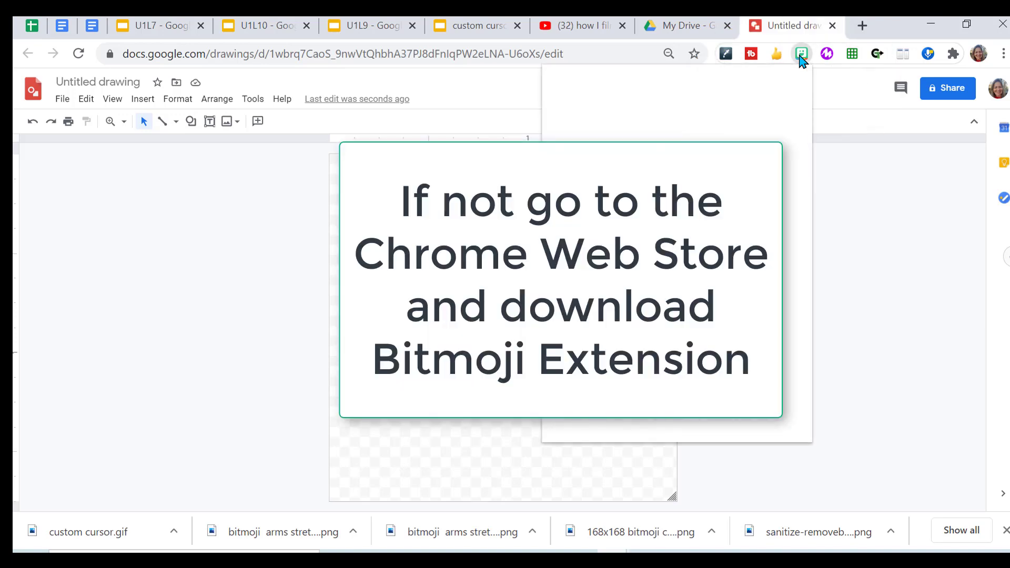
{"action": "left_click", "coordinate": [801, 54]}
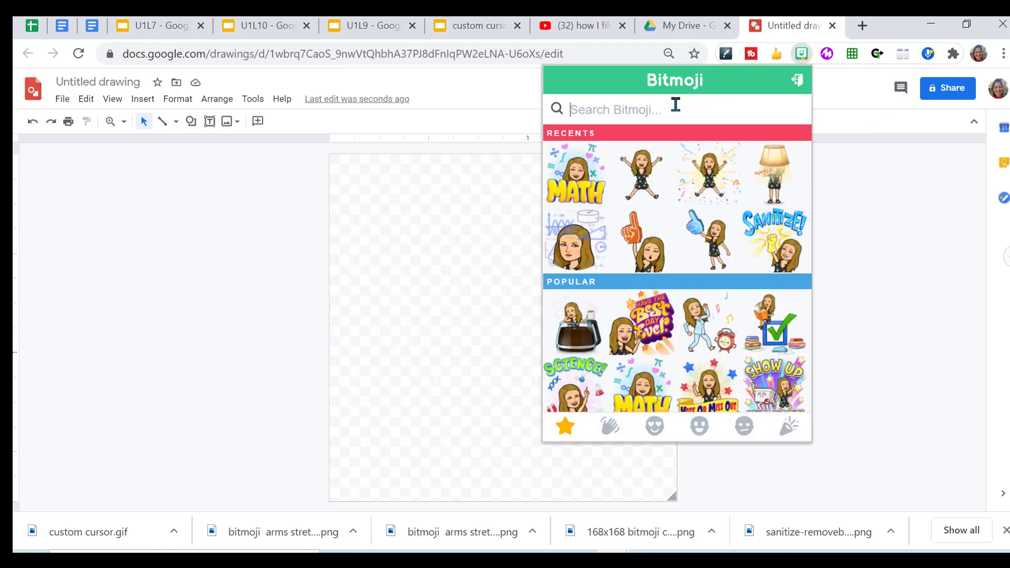
{"action": "mouse_move", "coordinate": [579, 183]}
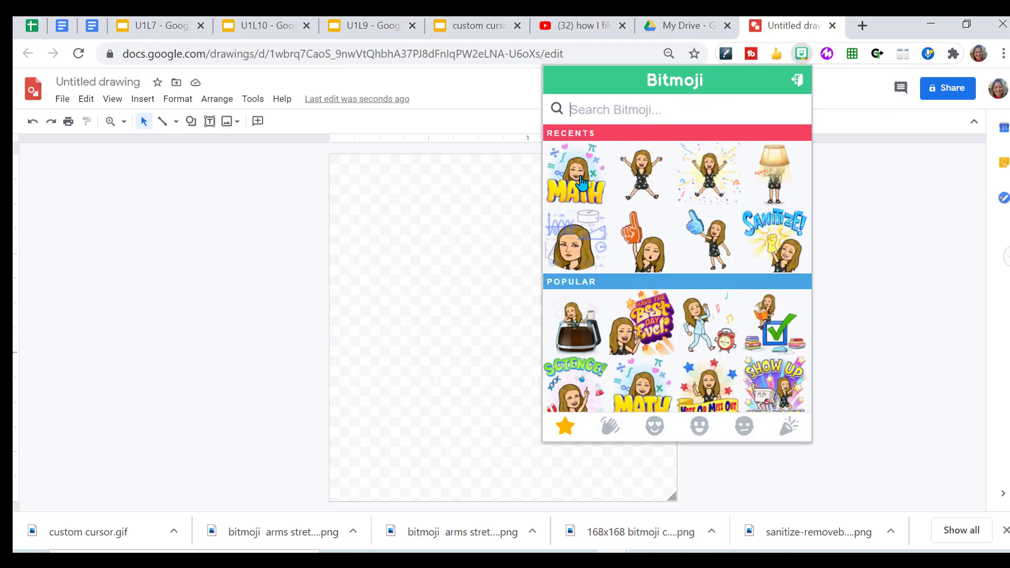
{"action": "right_click", "coordinate": [575, 176]}
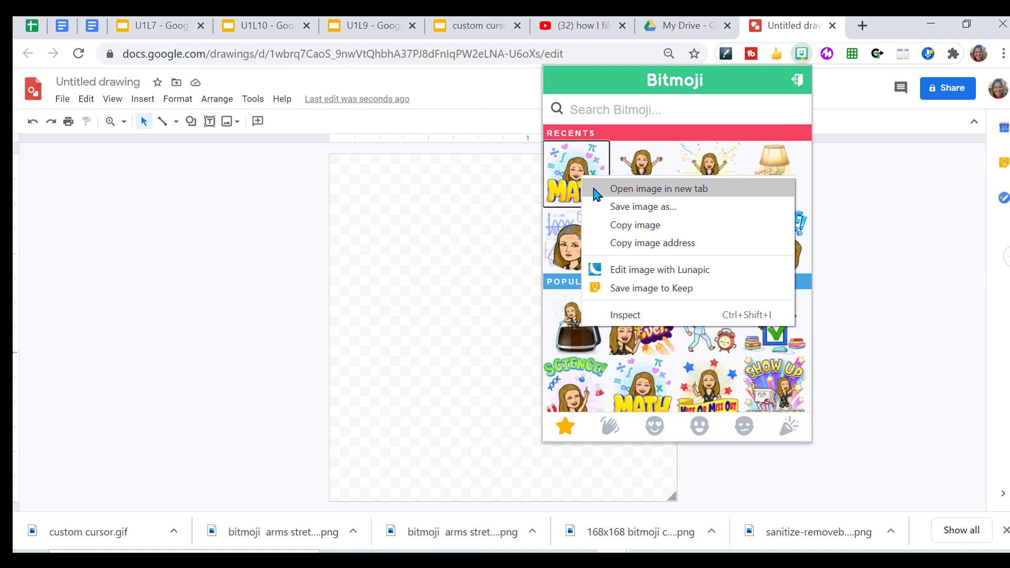
{"action": "mouse_move", "coordinate": [642, 207]}
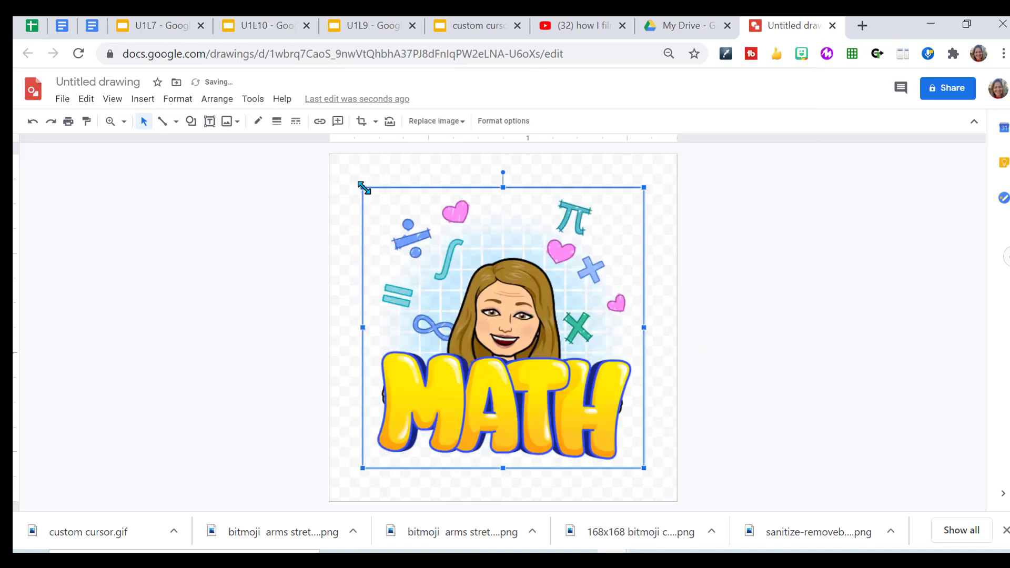
{"action": "left_click_drag", "start_coordinate": [363, 187], "coordinate": [332, 159]}
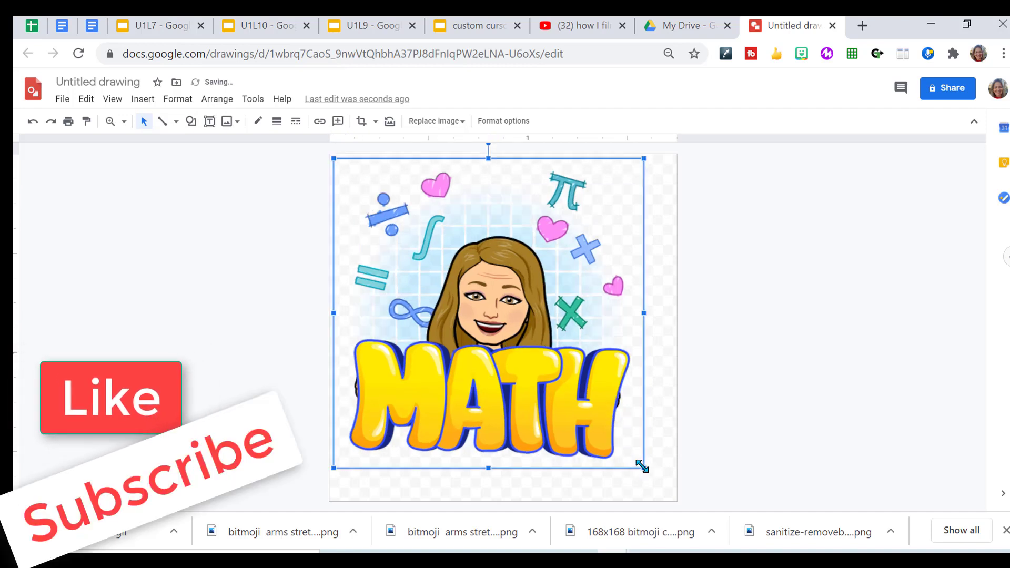
{"action": "left_click_drag", "start_coordinate": [641, 466], "coordinate": [666, 486]}
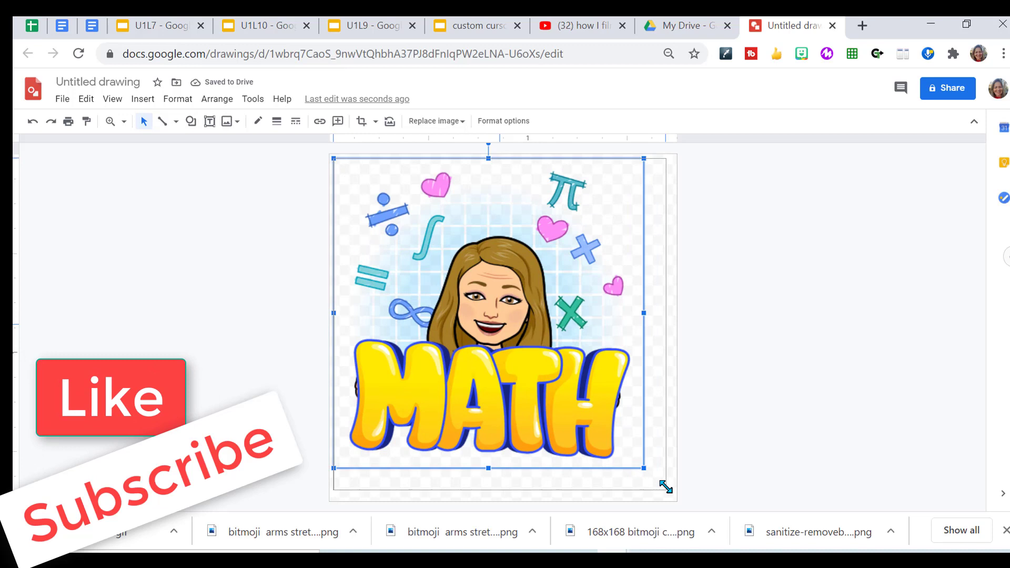
{"action": "left_click_drag", "start_coordinate": [665, 486], "coordinate": [672, 495]}
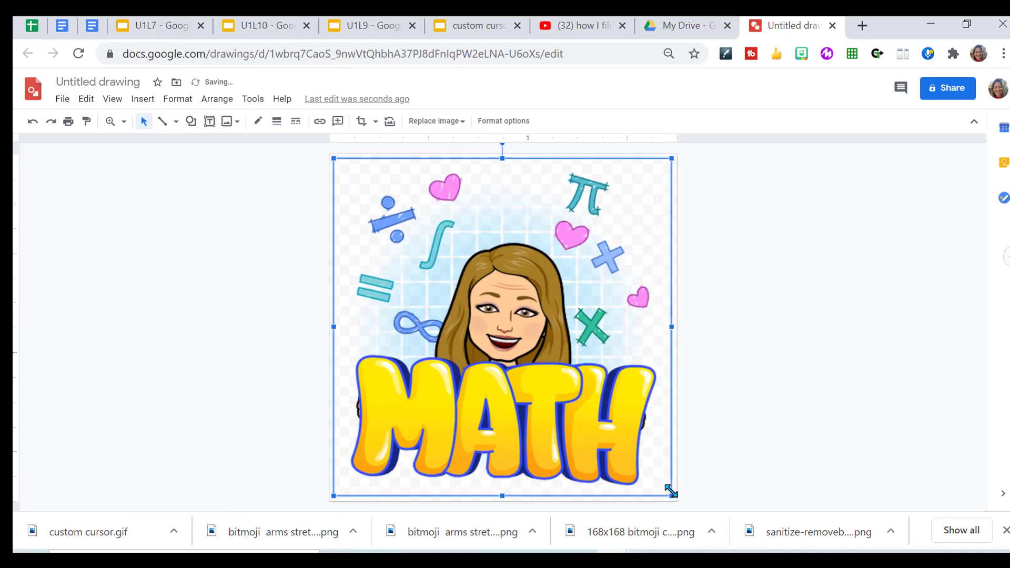
Step: Rename the drawing 'Math Cursor' and download it as a PNG image
{"action": "left_click", "coordinate": [98, 82]}
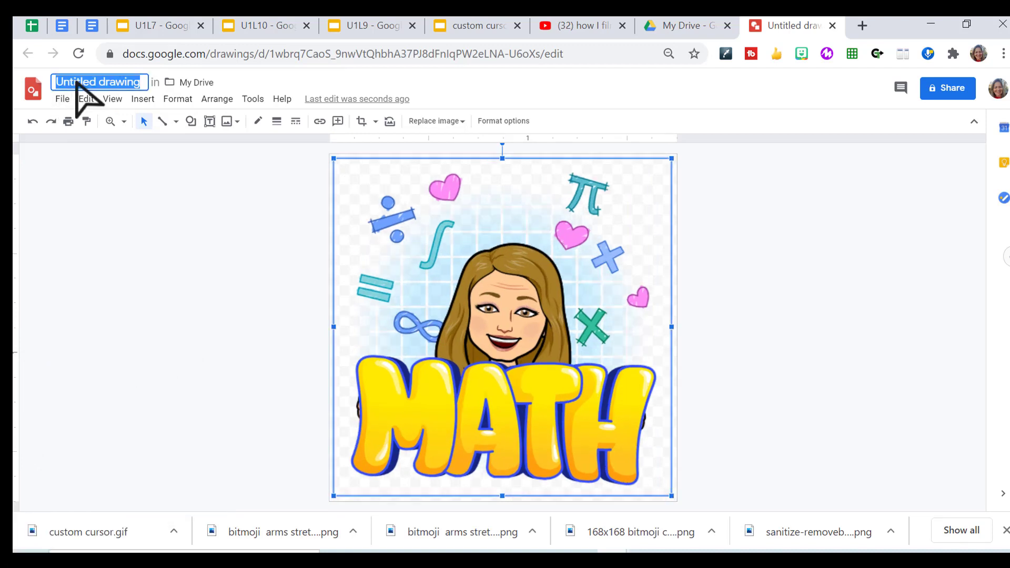
{"action": "left_click", "coordinate": [62, 98]}
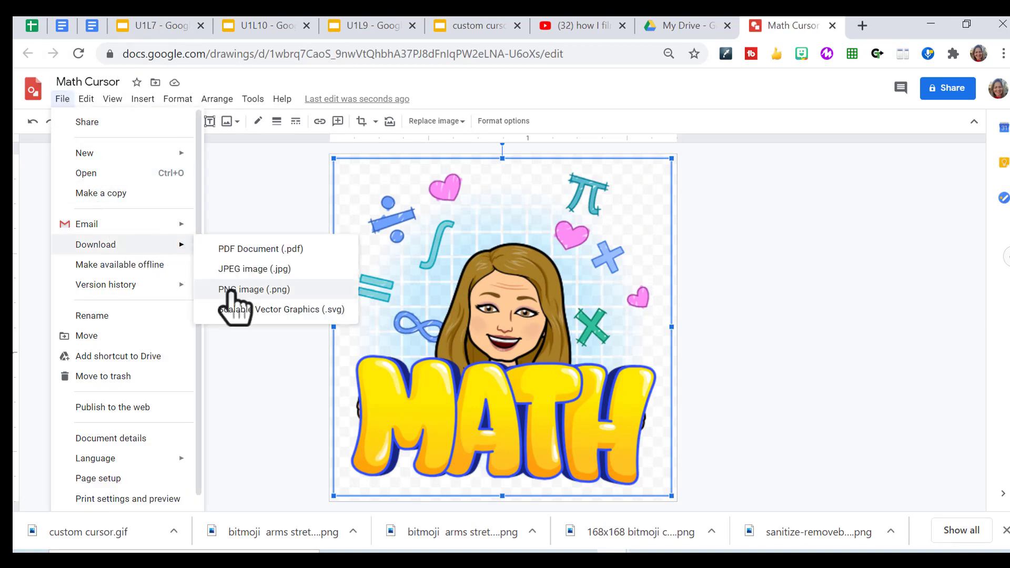
{"action": "left_click", "coordinate": [255, 289]}
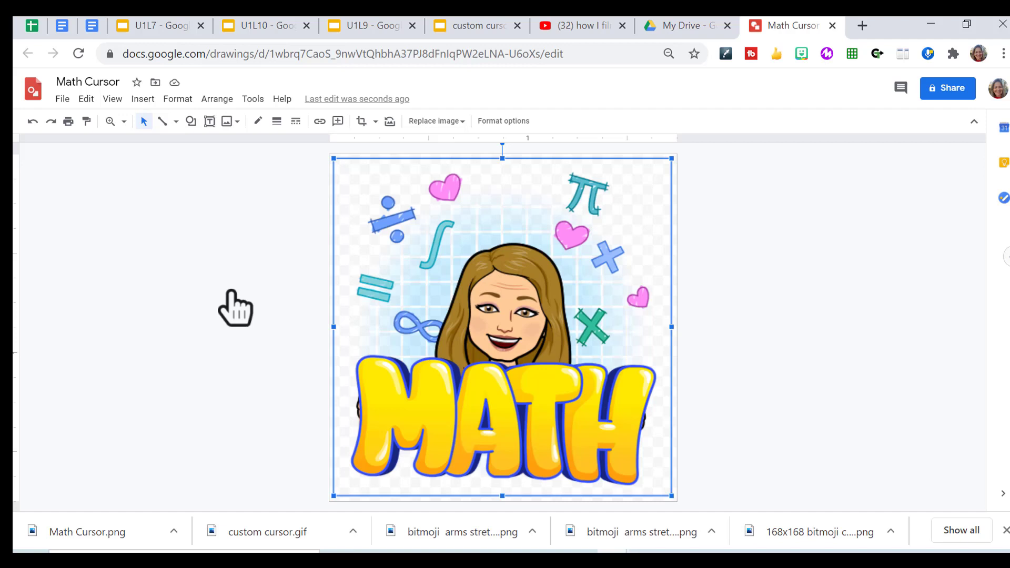
Step: Save the SANITIZE! Bitmoji to the computer as 'Sanitize pointer', then start a new browser tab
{"action": "left_click", "coordinate": [801, 53]}
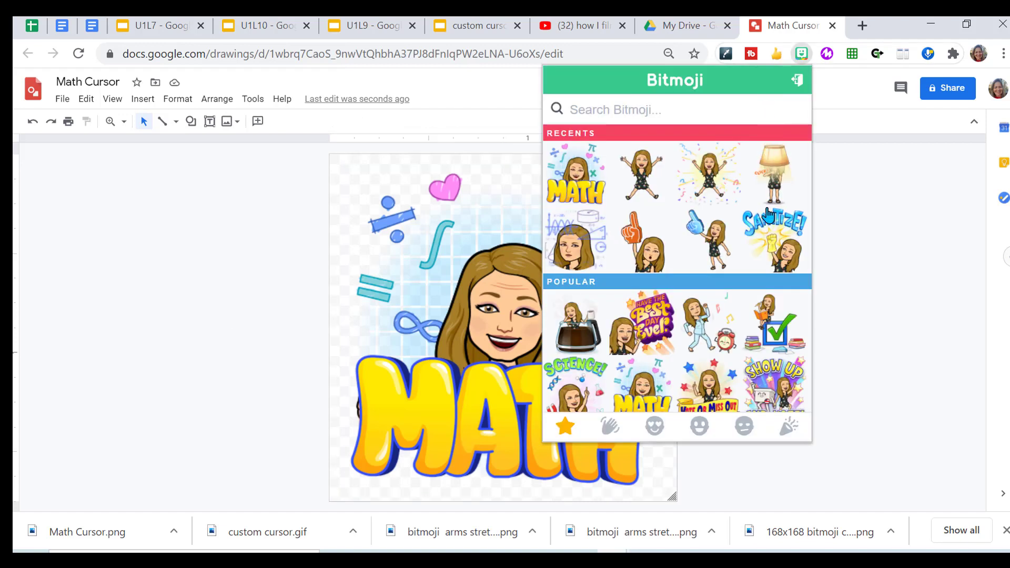
{"action": "mouse_move", "coordinate": [779, 246]}
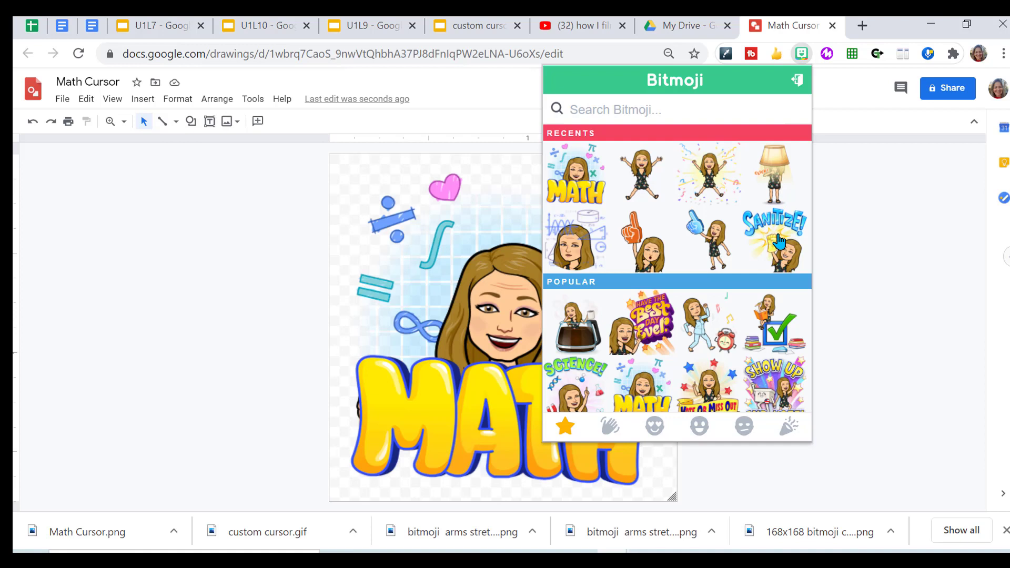
{"action": "right_click", "coordinate": [776, 241]}
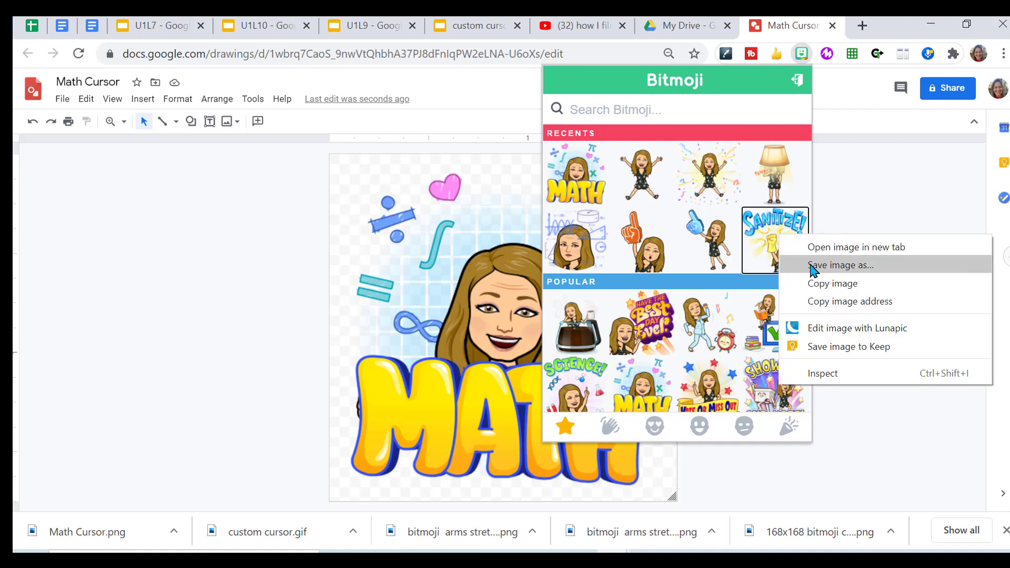
{"action": "left_click", "coordinate": [840, 265]}
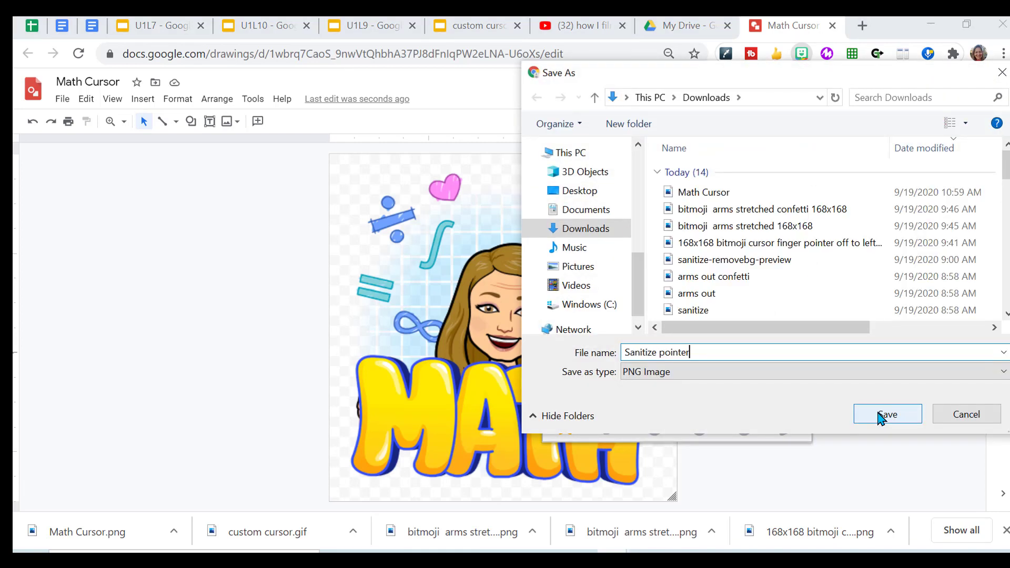
{"action": "left_click", "coordinate": [886, 413]}
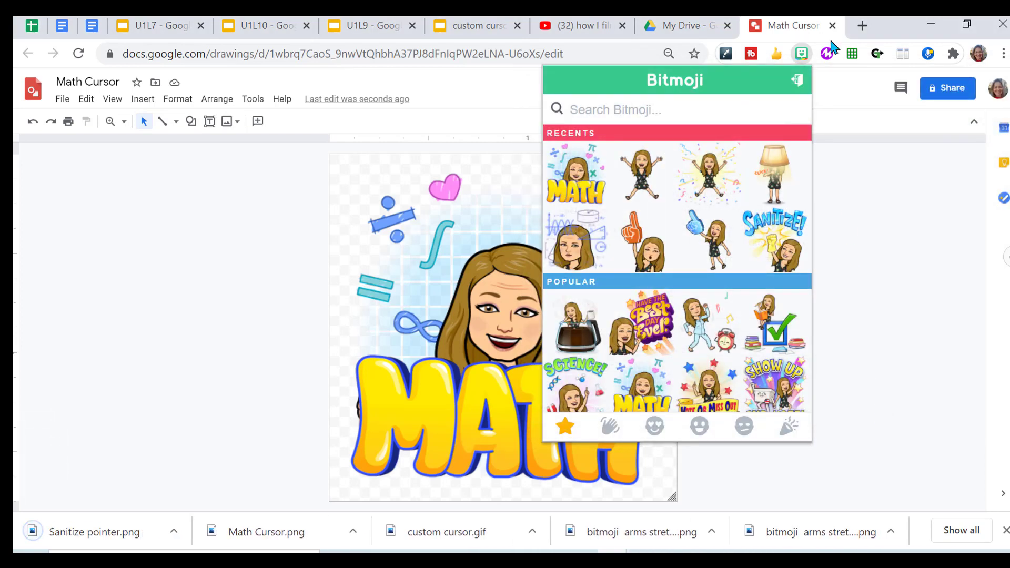
{"action": "left_click", "coordinate": [862, 25]}
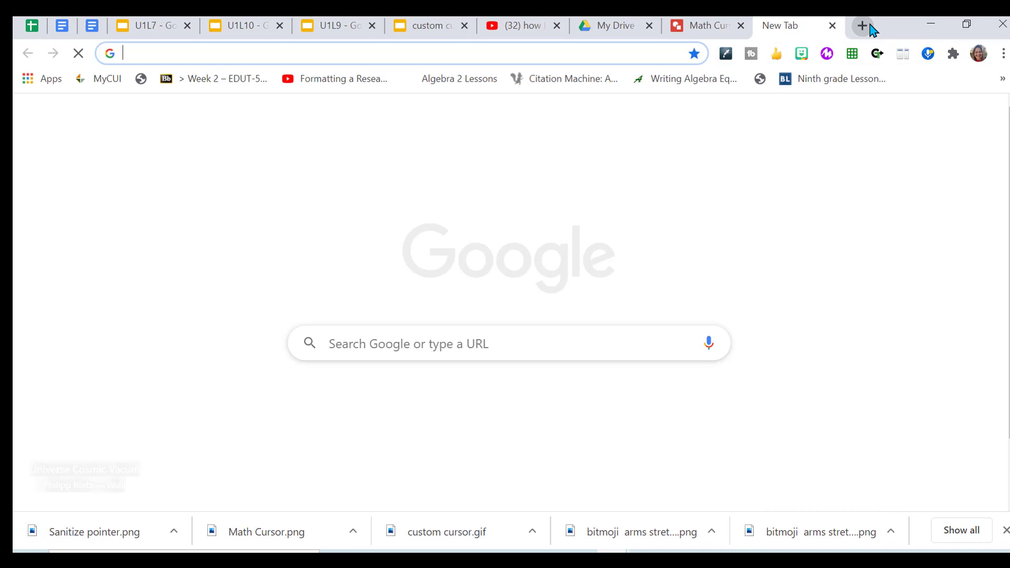
Step: Go to remove.bg and upload the Sanitize pointer file from Downloads for background removal
{"action": "type", "text": "Remove.bg"}
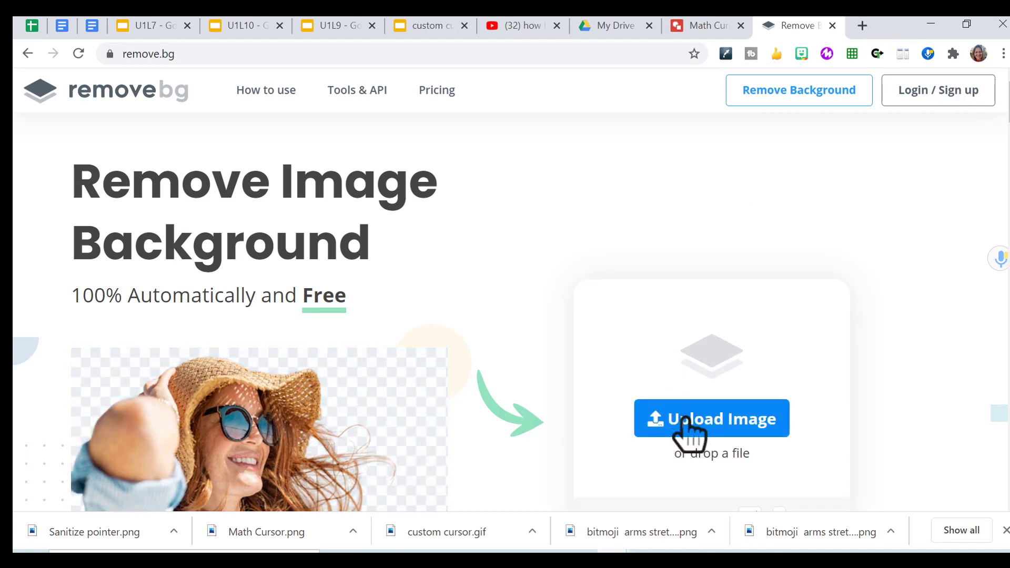
{"action": "left_click", "coordinate": [711, 418]}
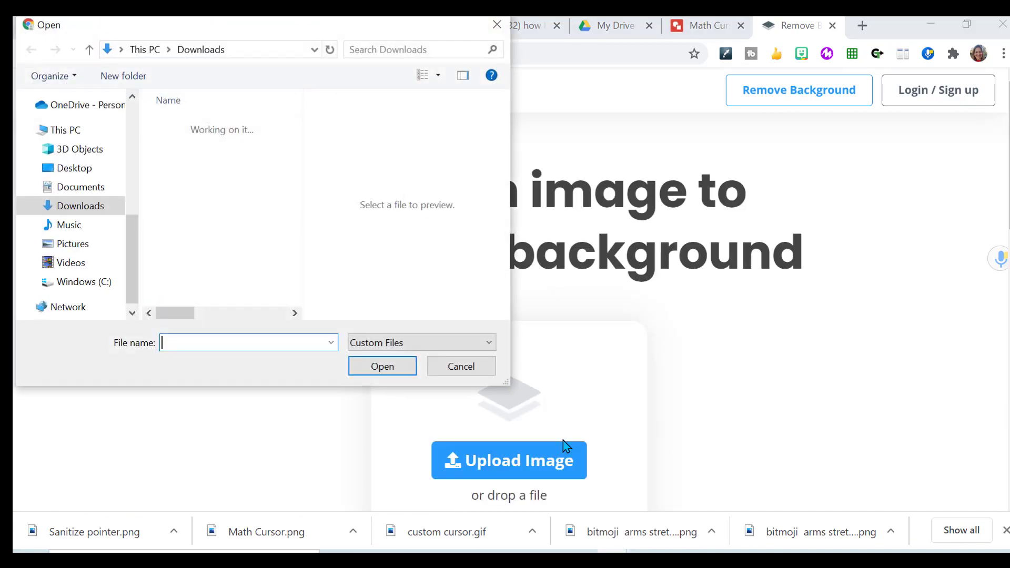
{"action": "left_click", "coordinate": [205, 144]}
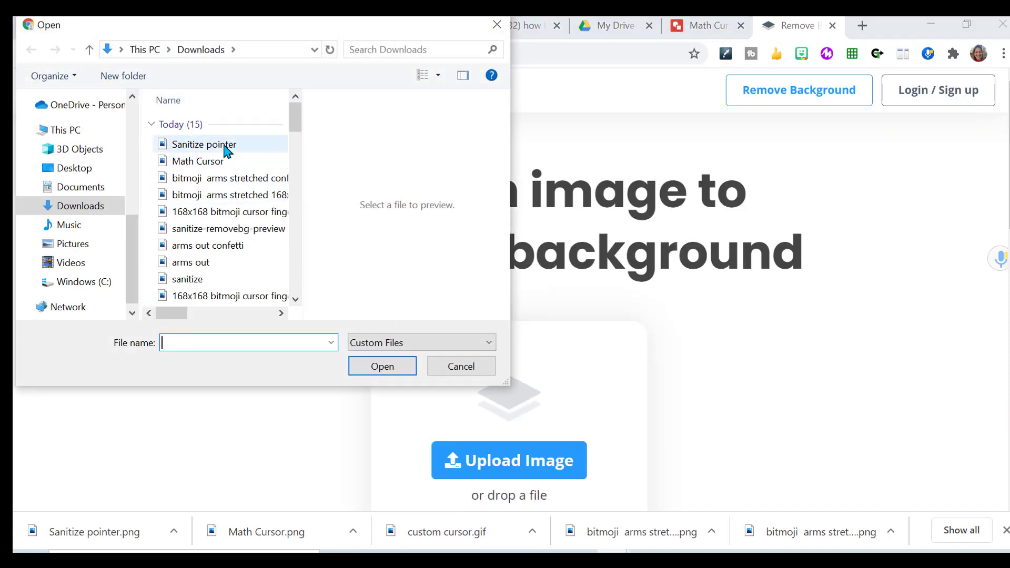
{"action": "double_click", "coordinate": [204, 144]}
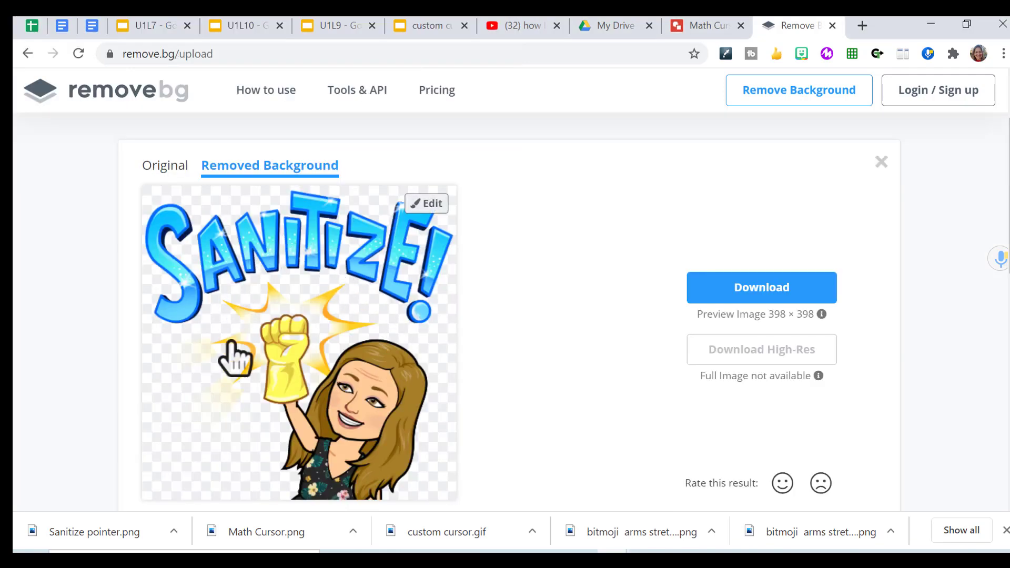
{"action": "mouse_move", "coordinate": [359, 270]}
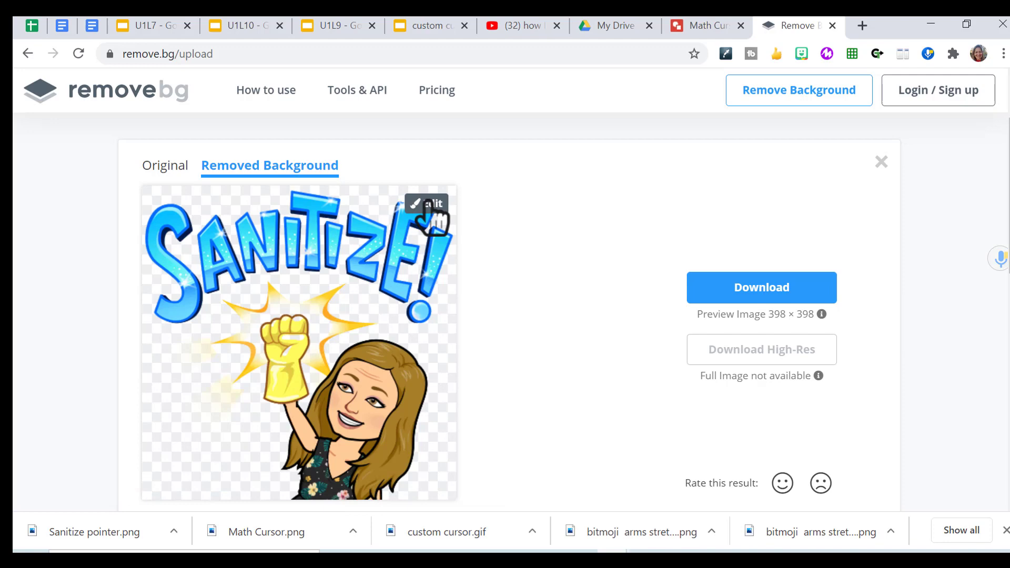
Step: Enter the cutout's editing tools and enlarge the eraser brush
{"action": "left_click", "coordinate": [428, 204]}
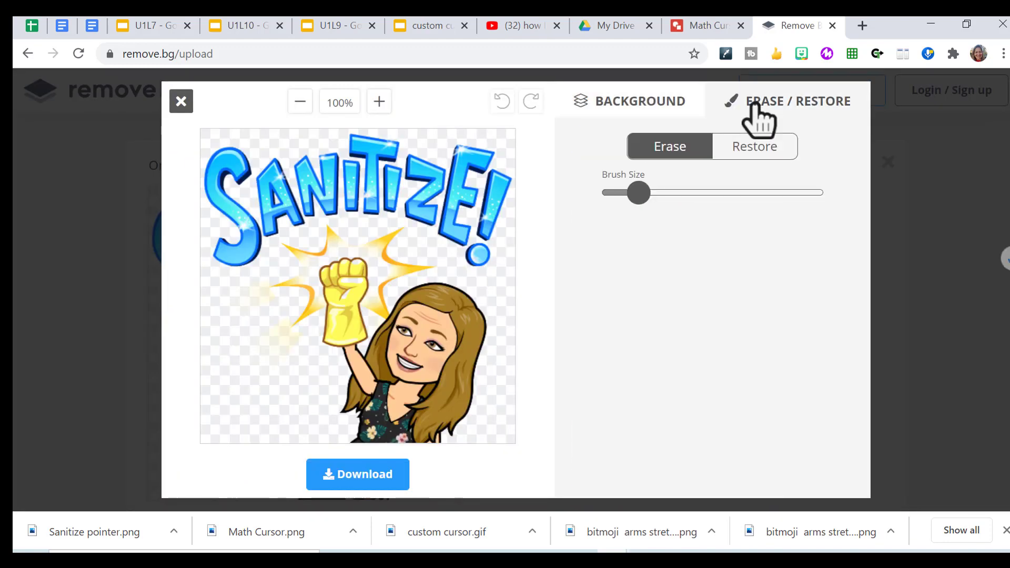
{"action": "left_click_drag", "start_coordinate": [637, 192], "coordinate": [688, 192]}
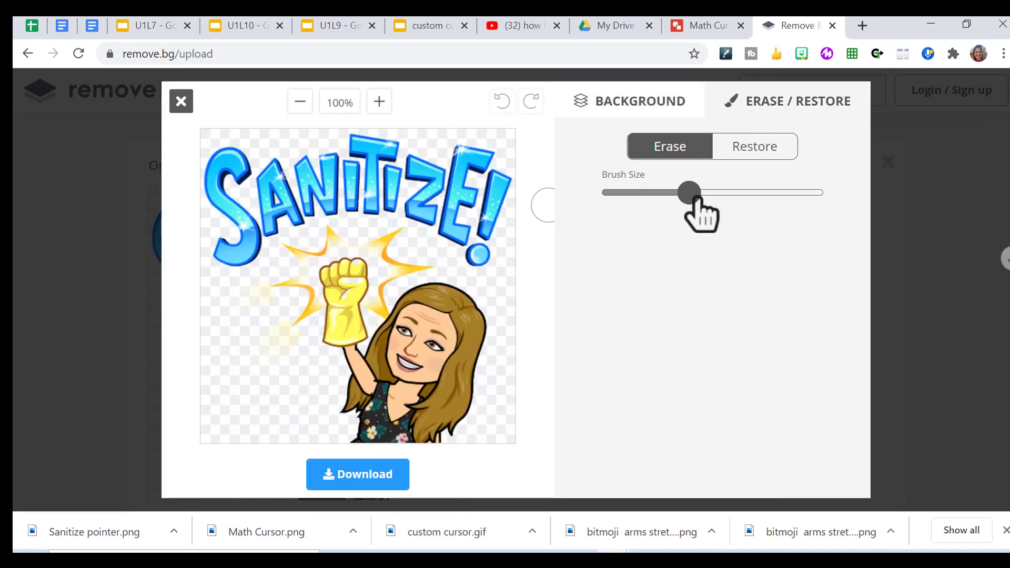
{"action": "left_click_drag", "start_coordinate": [688, 192], "coordinate": [747, 192]}
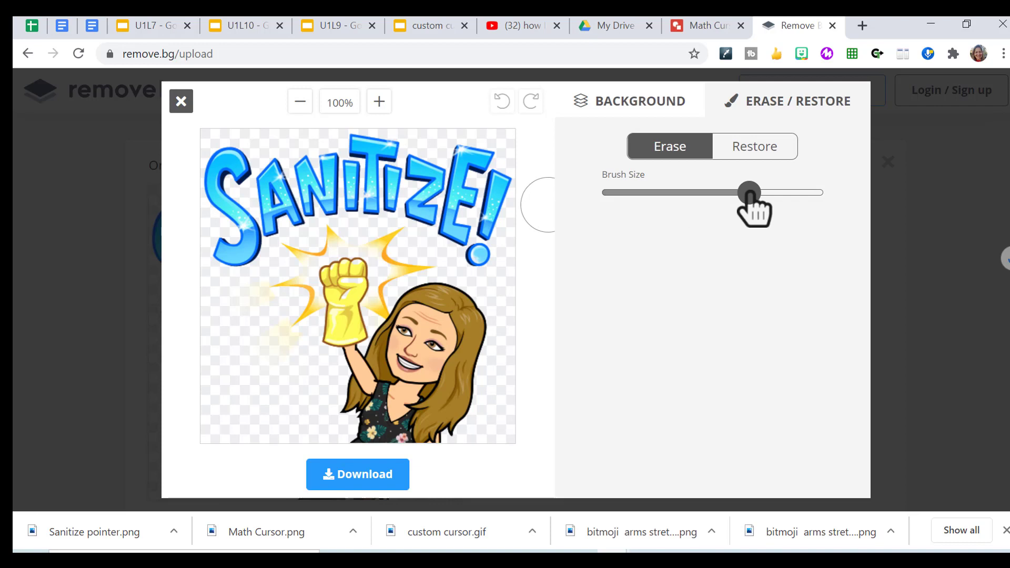
{"action": "mouse_move", "coordinate": [499, 258]}
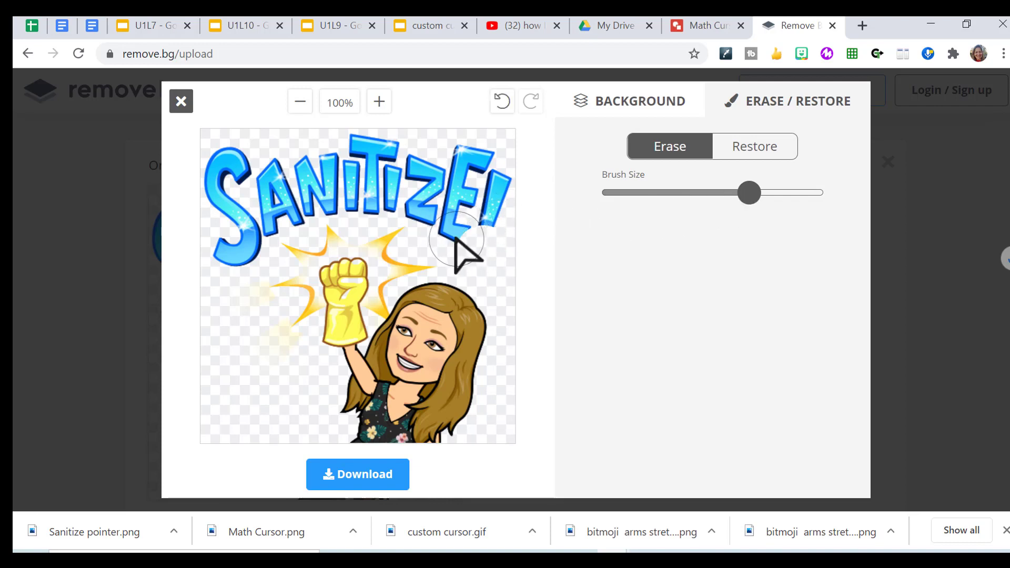
Step: Brush away all the SANITIZE! lettering, leaving only the Bitmoji and golden glove
{"action": "left_click_drag", "start_coordinate": [464, 242], "coordinate": [438, 222]}
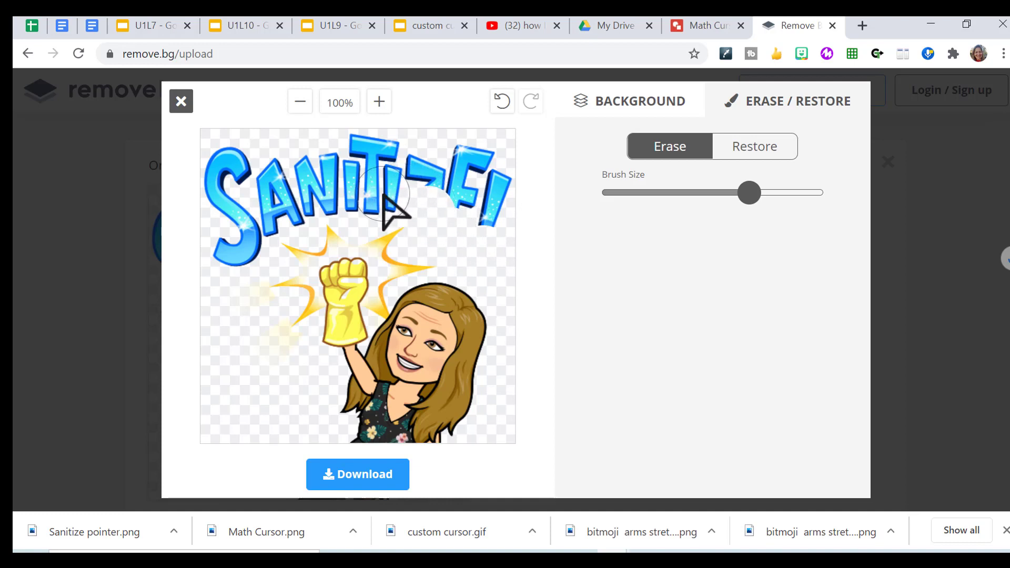
{"action": "left_click_drag", "start_coordinate": [386, 206], "coordinate": [328, 207]}
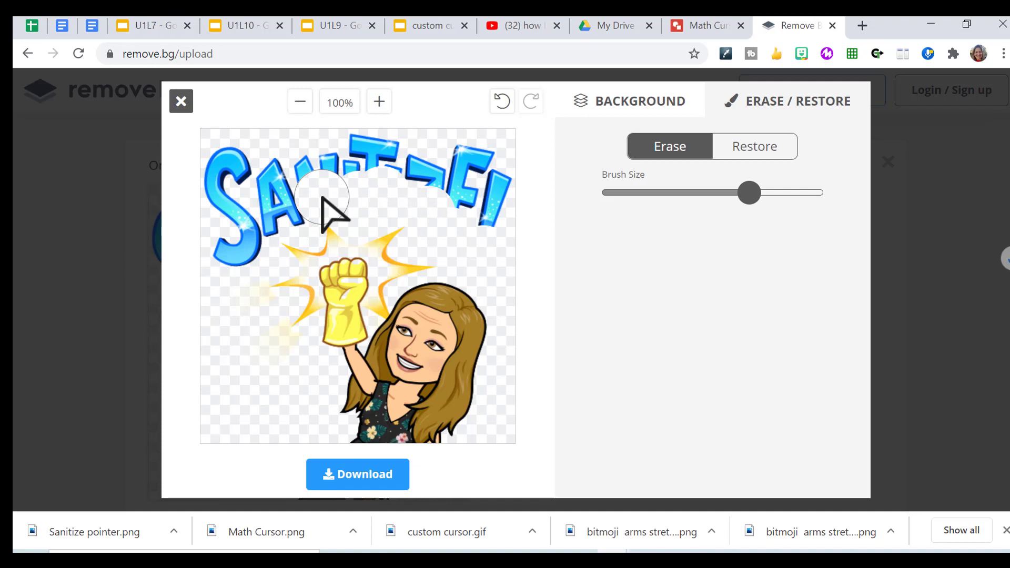
{"action": "left_click_drag", "start_coordinate": [328, 199], "coordinate": [242, 226]}
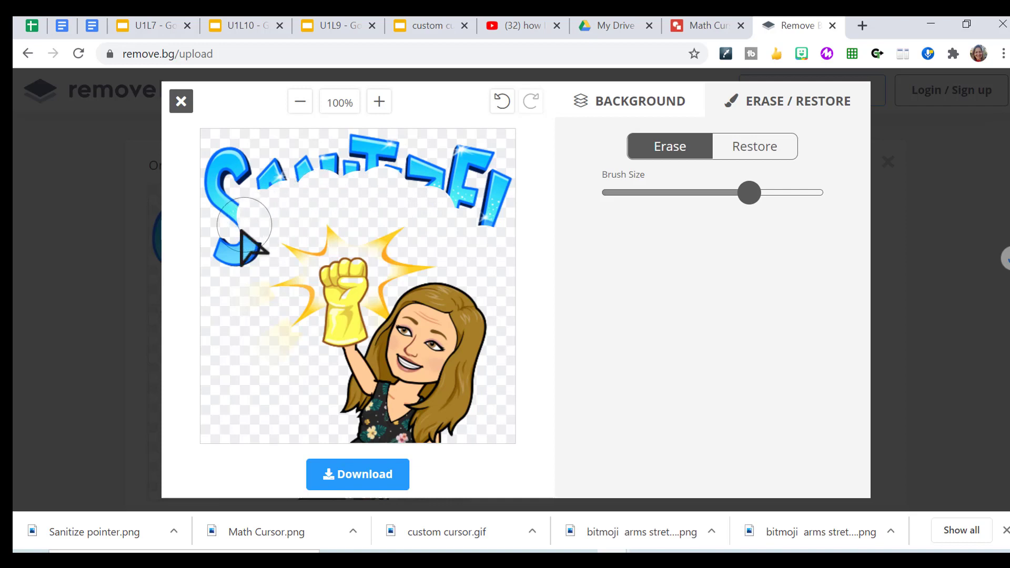
{"action": "left_click_drag", "start_coordinate": [241, 235], "coordinate": [303, 174]}
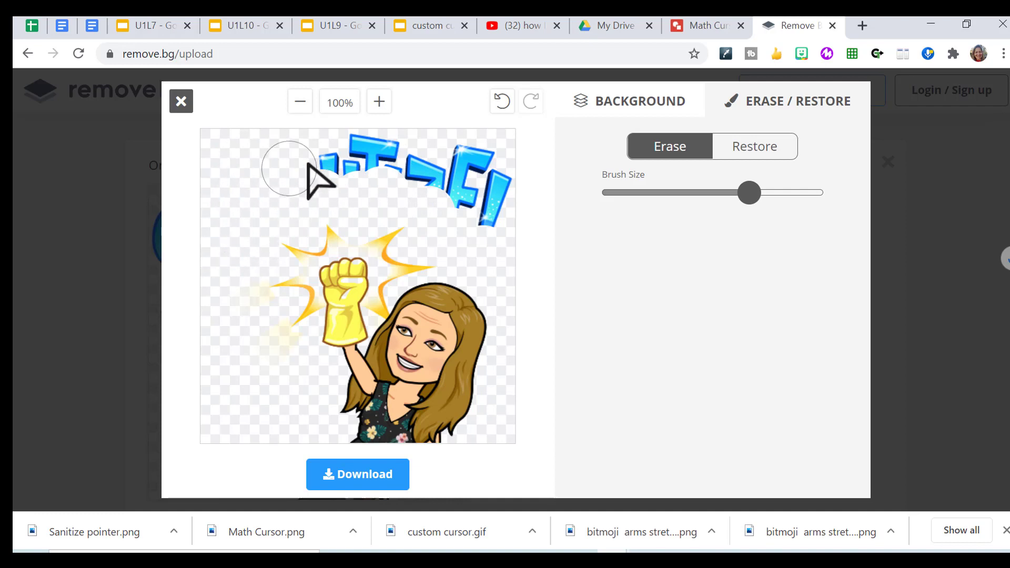
{"action": "left_click_drag", "start_coordinate": [290, 171], "coordinate": [415, 187]}
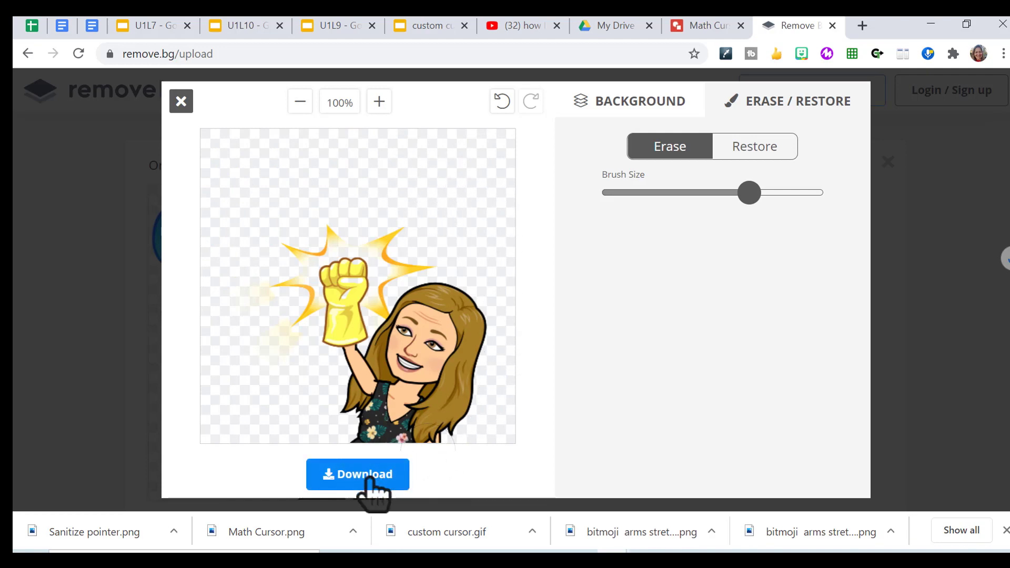
Step: Download the edited cutout, delete the Math Bitmoji from the Math Cursor drawing, and start inserting an image
{"action": "left_click", "coordinate": [702, 26]}
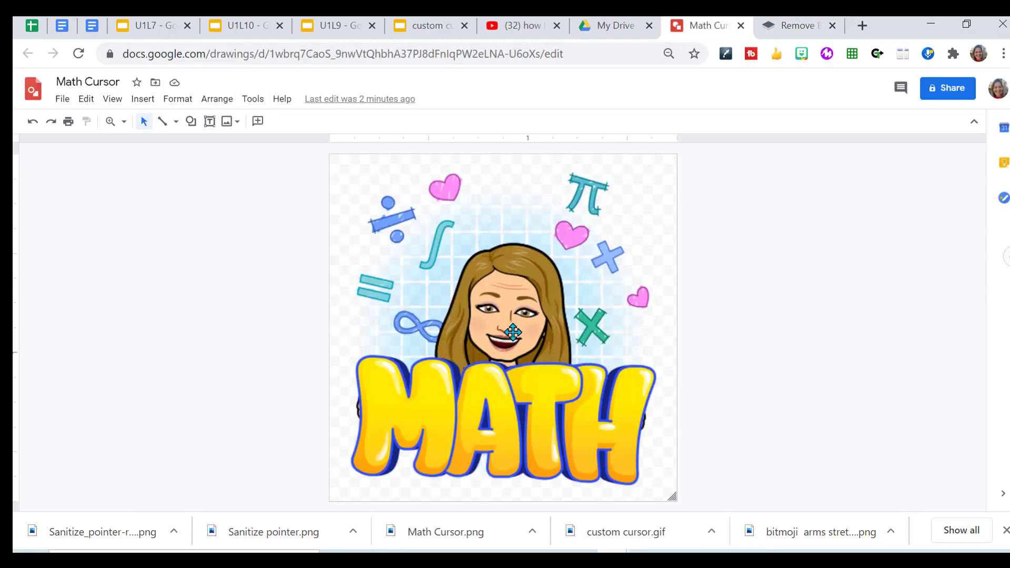
{"action": "mouse_move", "coordinate": [504, 299]}
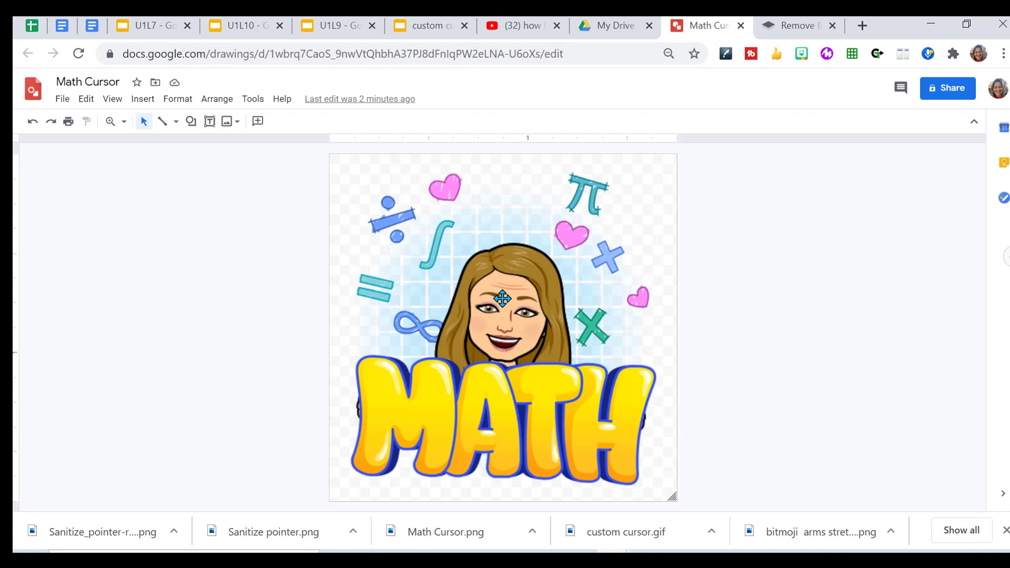
{"action": "key", "text": "Delete"}
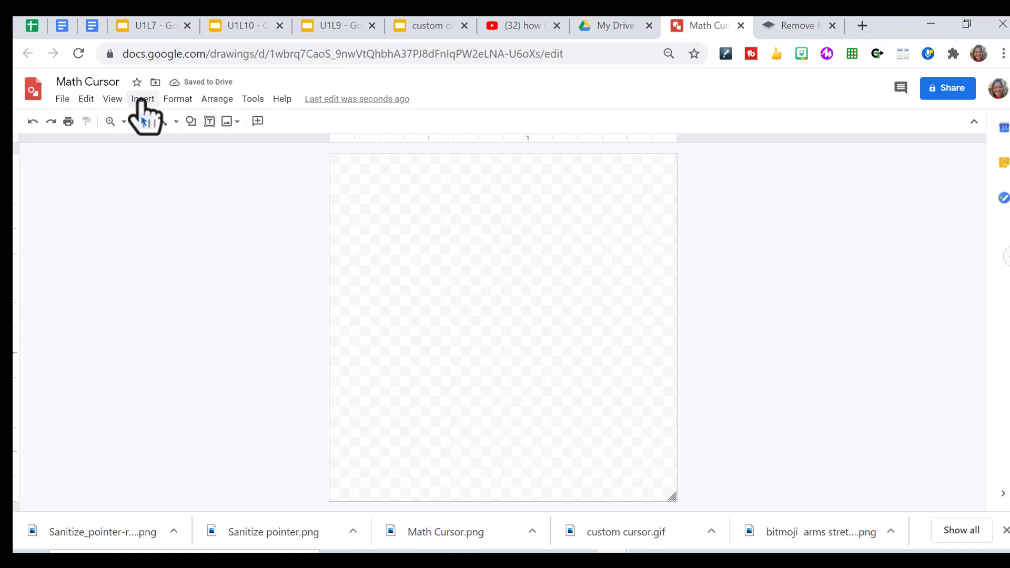
{"action": "left_click", "coordinate": [143, 98]}
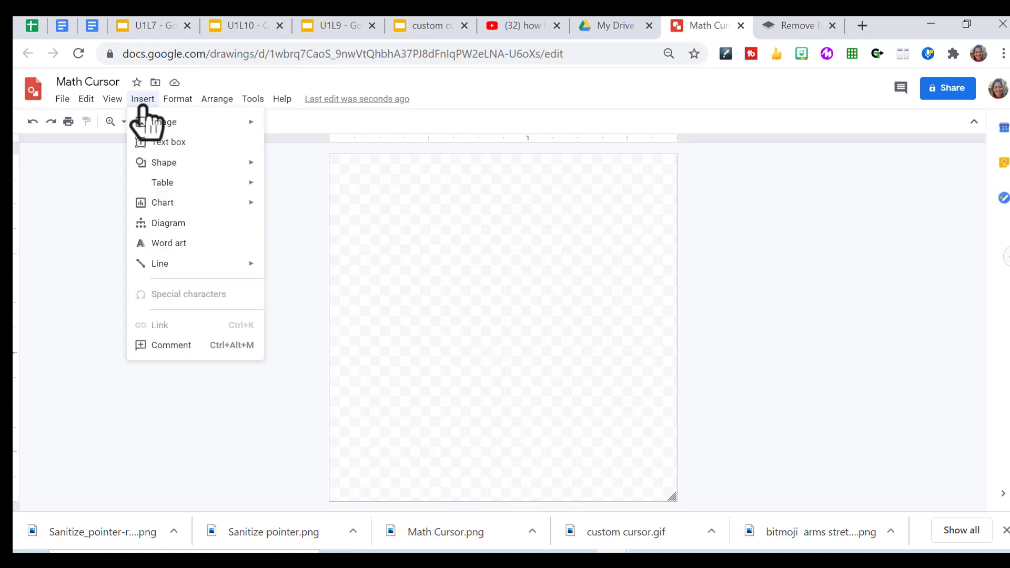
{"action": "mouse_move", "coordinate": [281, 153]}
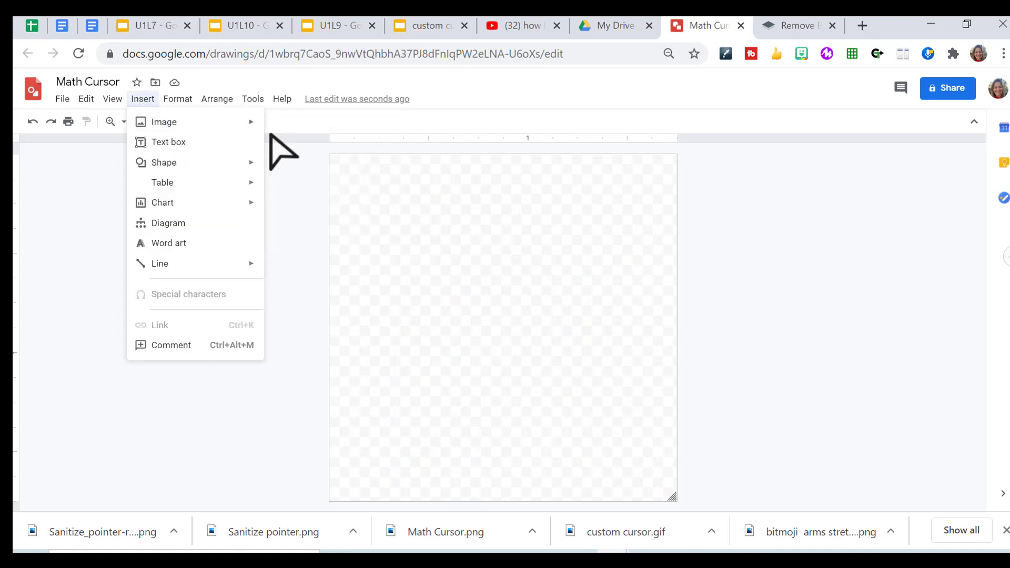
{"action": "mouse_move", "coordinate": [164, 122]}
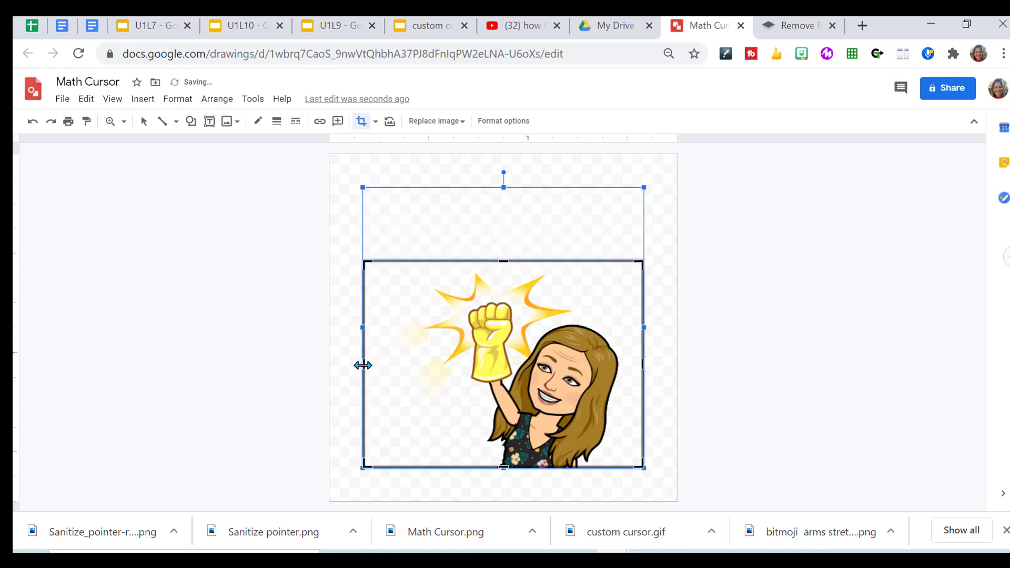
Step: Finish the Bitmoji's crop and align it with the canvas's top-left corner
{"action": "left_click", "coordinate": [143, 121]}
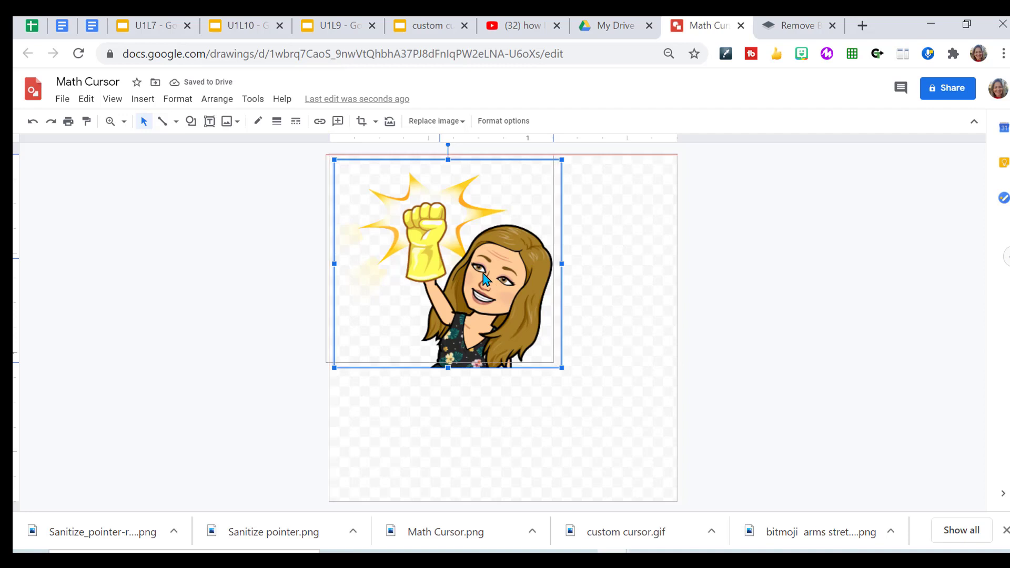
{"action": "left_click_drag", "start_coordinate": [560, 367], "coordinate": [550, 353]}
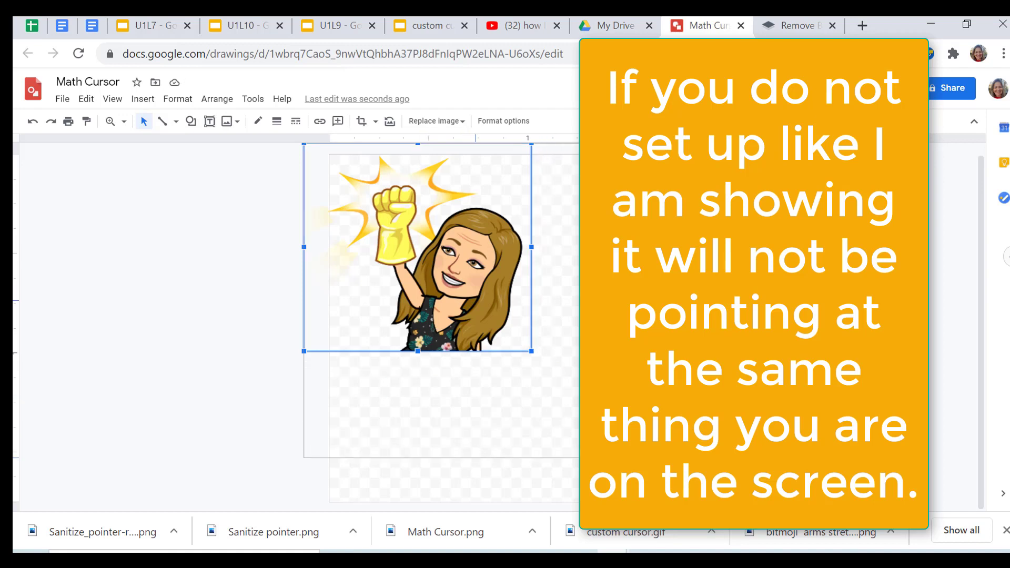
Step: Rename the drawing 'Math Cursor pointer', download it as PNG, and return to the cursor presentation
{"action": "left_click", "coordinate": [88, 82]}
{"action": "type", "text": " pointer"}
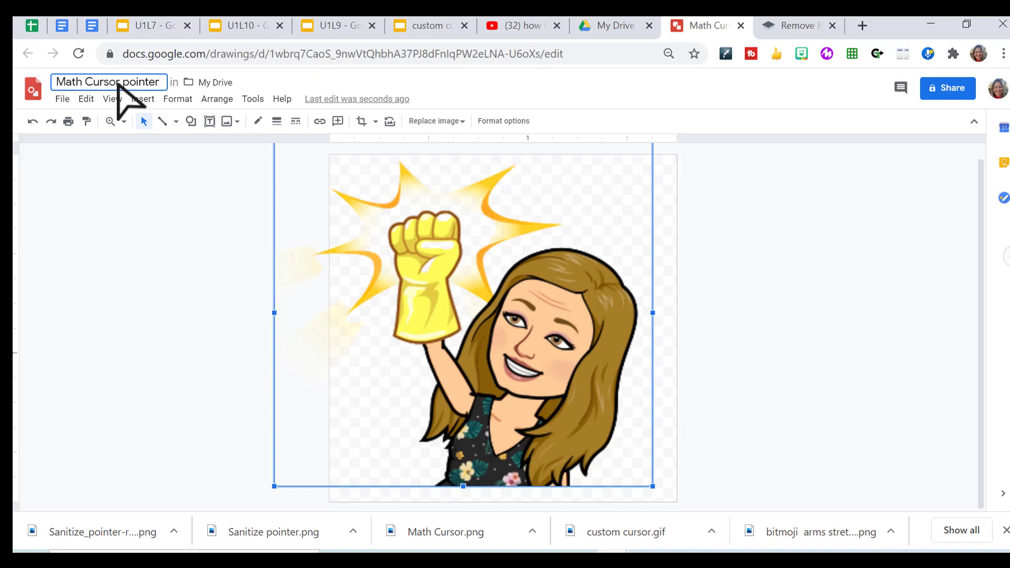
{"action": "left_click", "coordinate": [63, 98]}
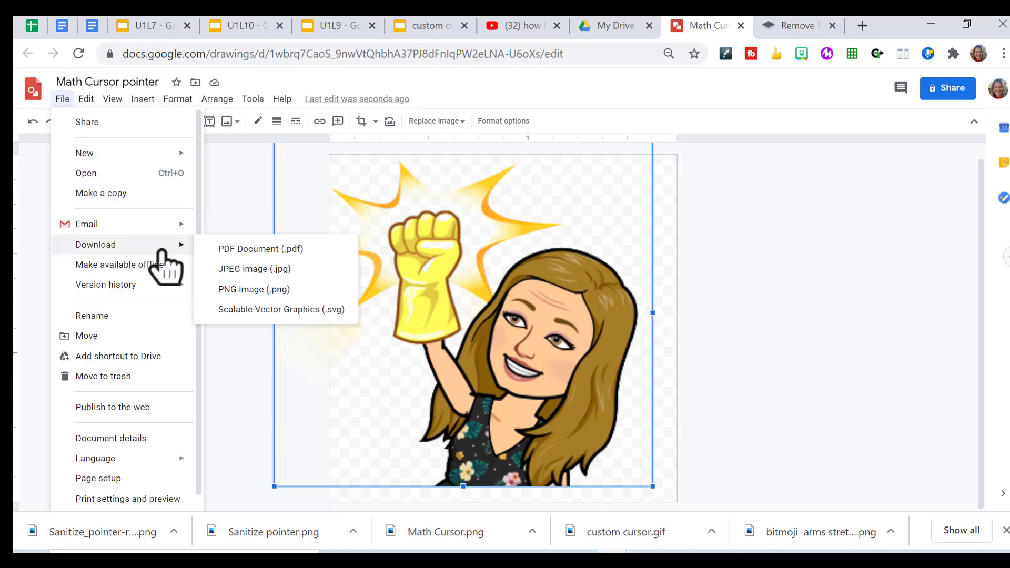
{"action": "left_click", "coordinate": [254, 289]}
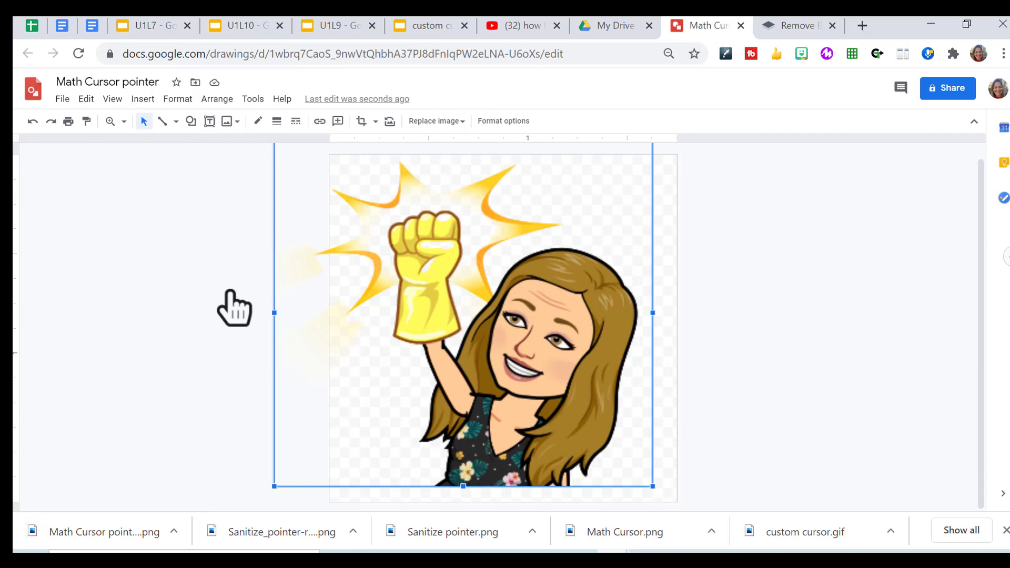
{"action": "left_click", "coordinate": [425, 26]}
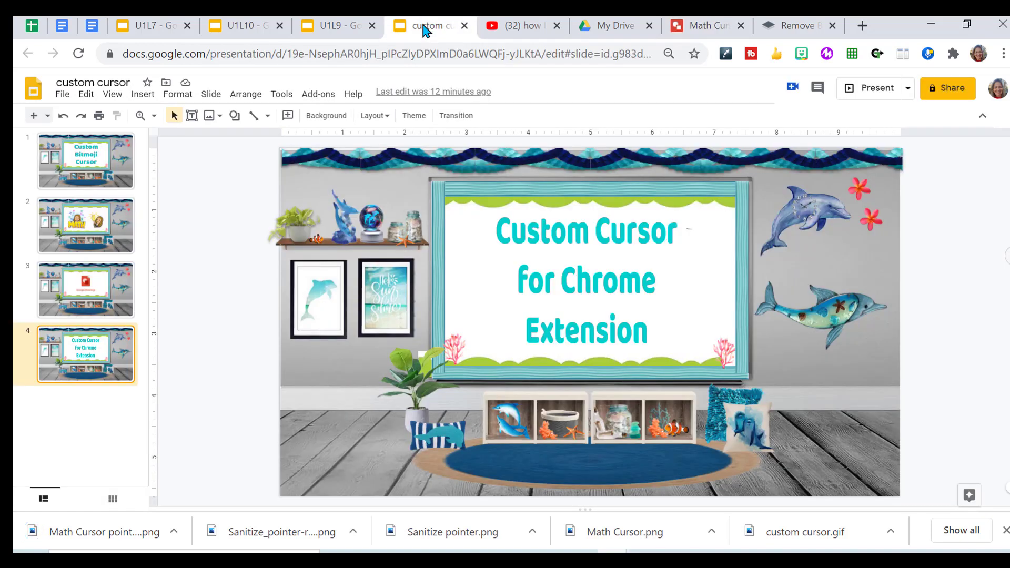
{"action": "mouse_move", "coordinate": [260, 197]}
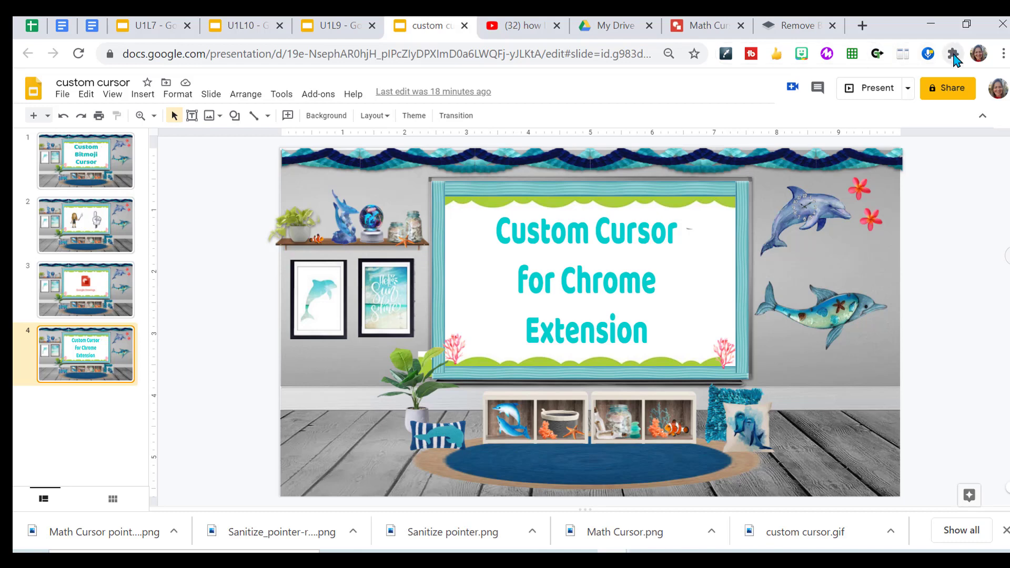
Step: Reach the Upload cursor page through the browser Extensions menu and the Custom Cursor popup
{"action": "left_click", "coordinate": [952, 54]}
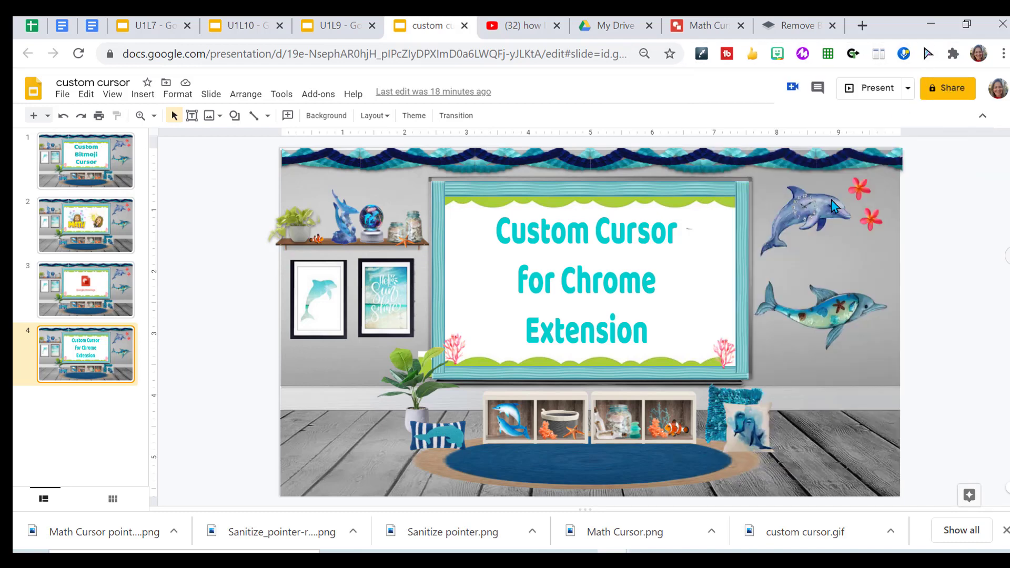
{"action": "left_click", "coordinate": [927, 54]}
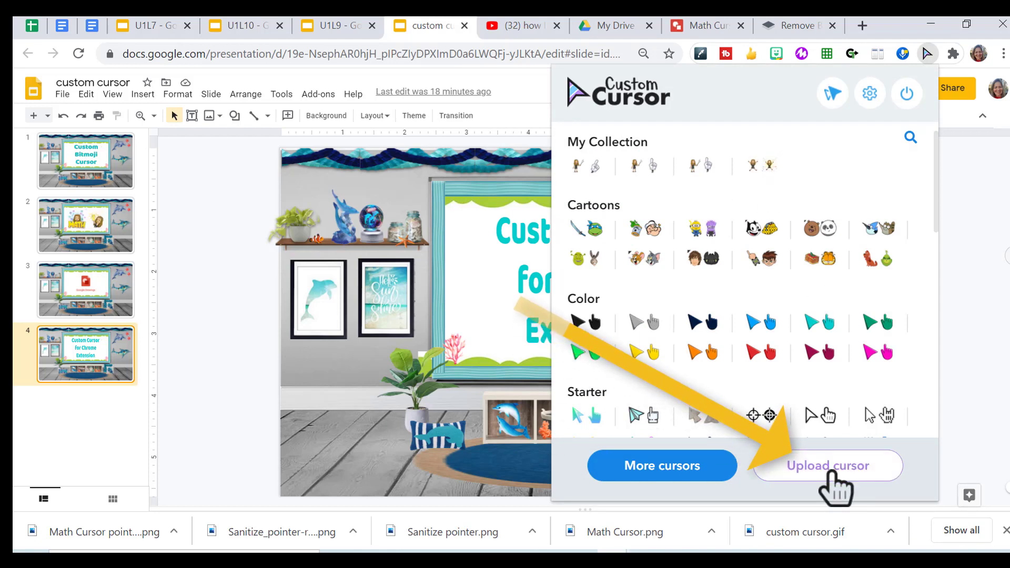
{"action": "left_click", "coordinate": [828, 465]}
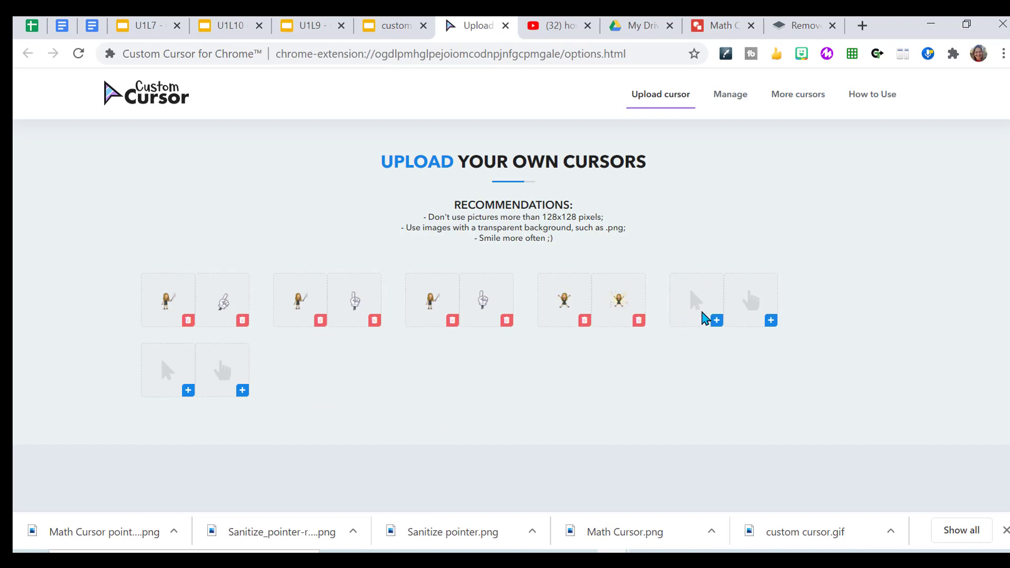
{"action": "mouse_move", "coordinate": [716, 321]}
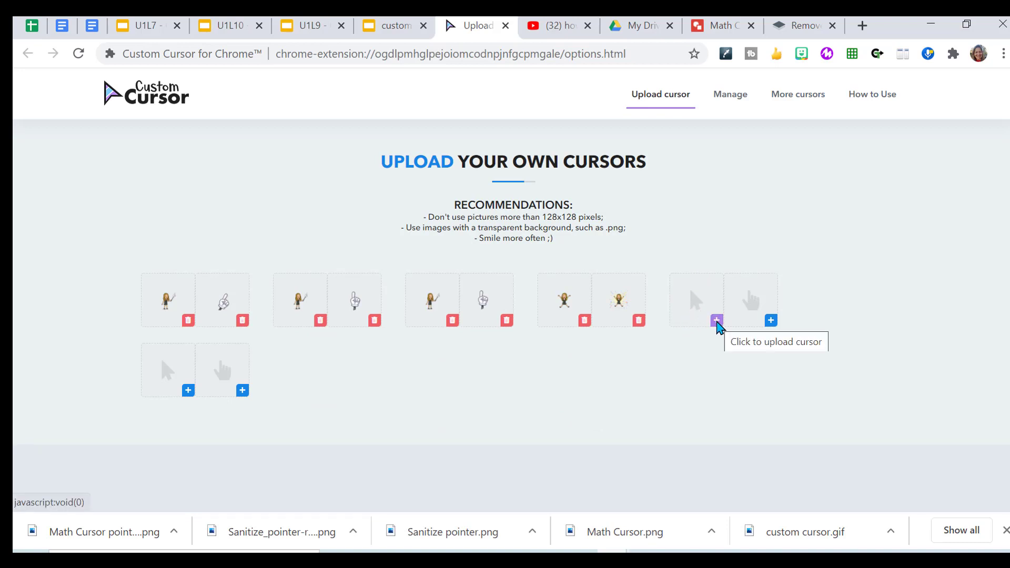
Step: Upload the Math Cursor image as the arrow of a new cursor pair
{"action": "left_click", "coordinate": [717, 321]}
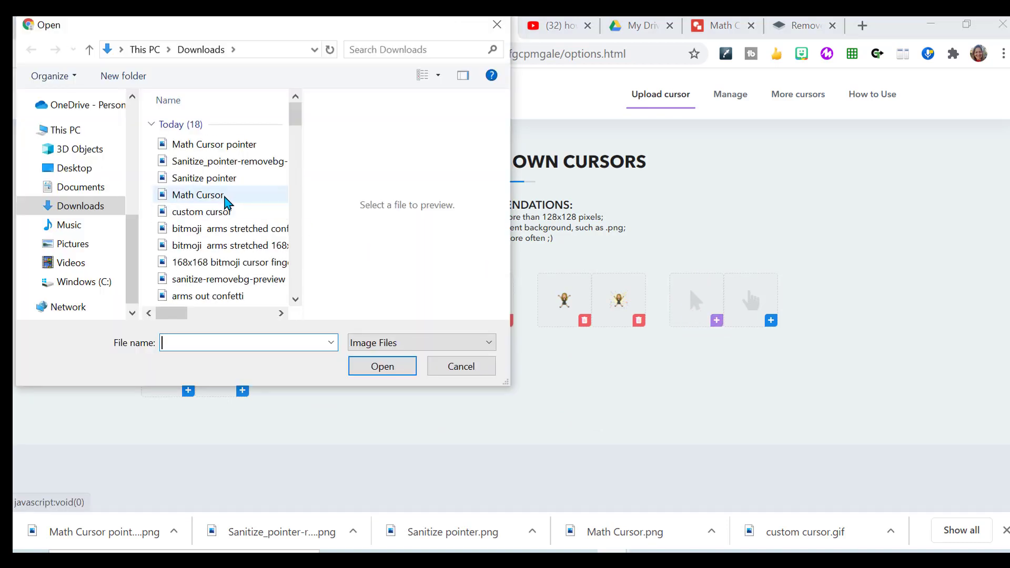
{"action": "left_click", "coordinate": [198, 194]}
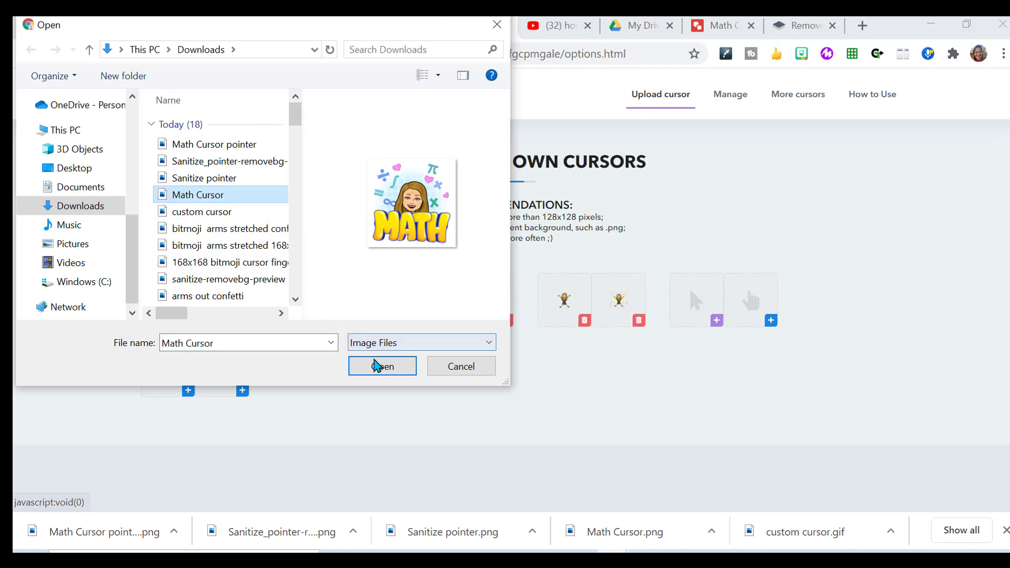
{"action": "left_click", "coordinate": [382, 365]}
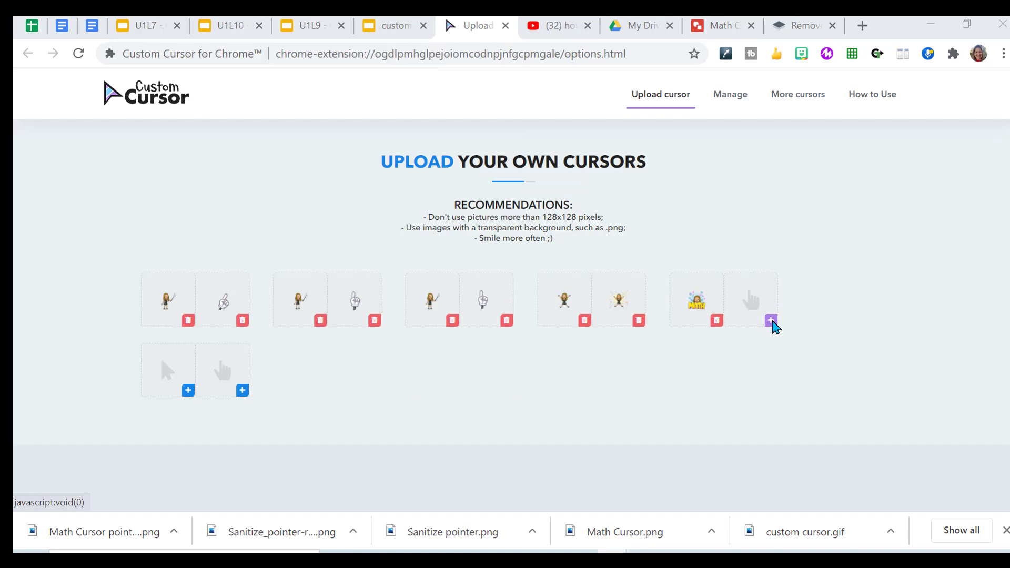
Step: Upload the Math Cursor pointer image as the hand of the same pair
{"action": "left_click", "coordinate": [771, 321]}
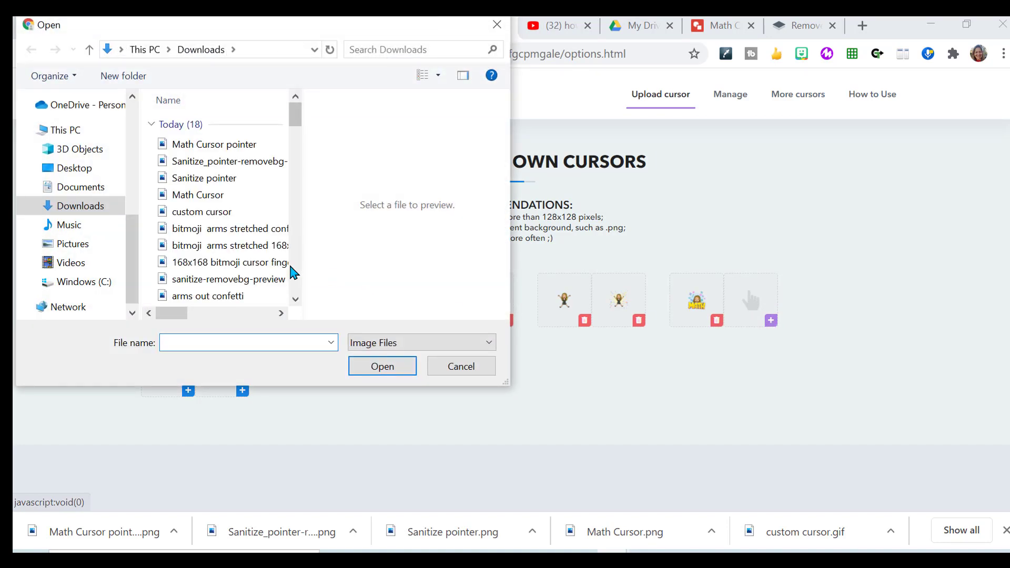
{"action": "left_click", "coordinate": [213, 144]}
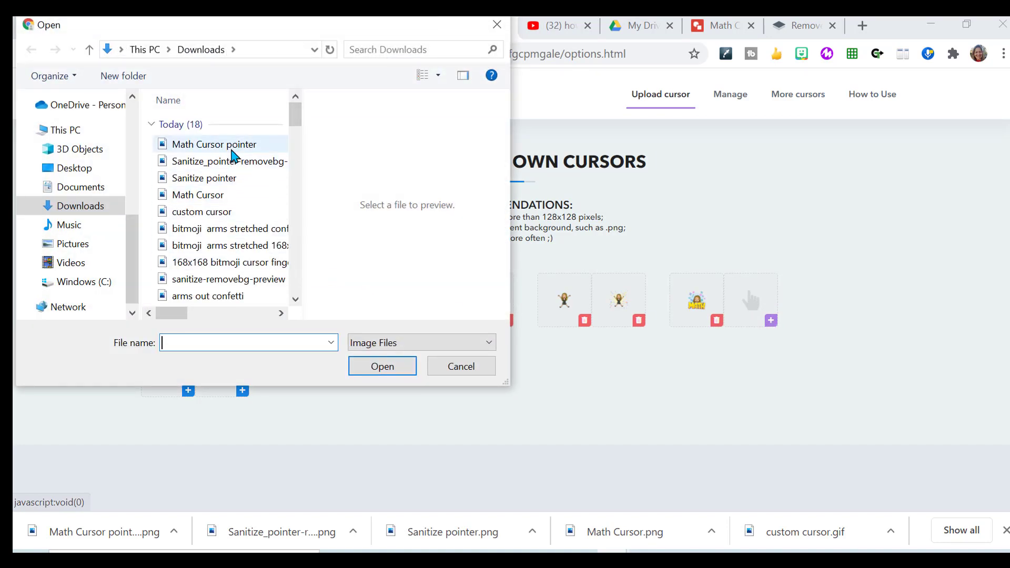
{"action": "left_click", "coordinate": [214, 144]}
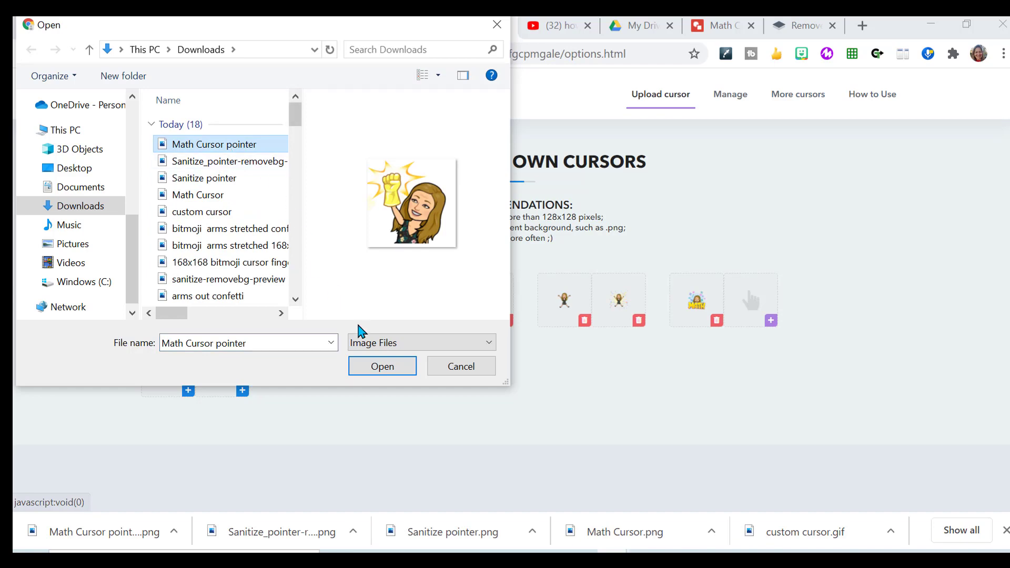
{"action": "left_click", "coordinate": [382, 366]}
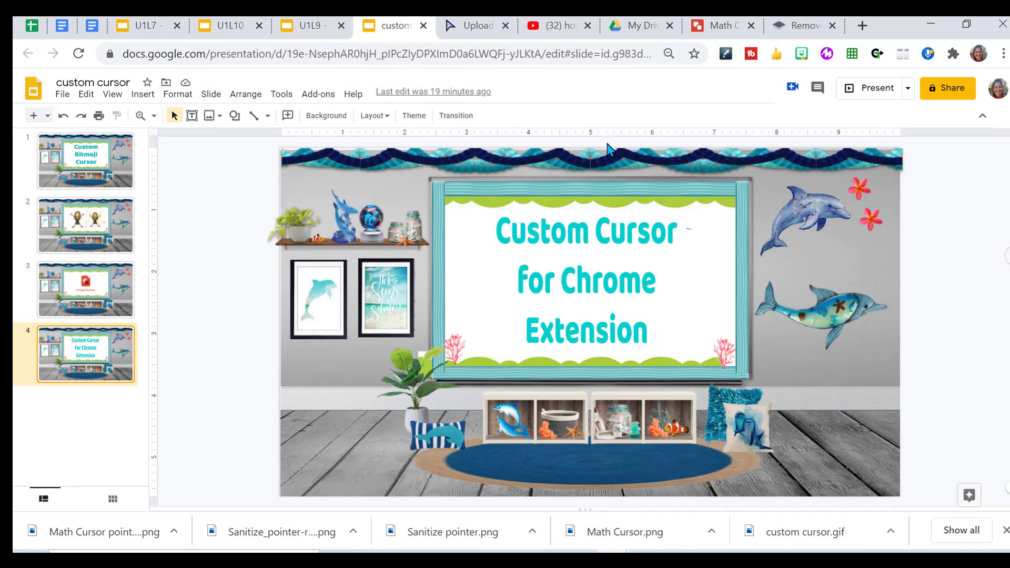
{"action": "left_click", "coordinate": [951, 54]}
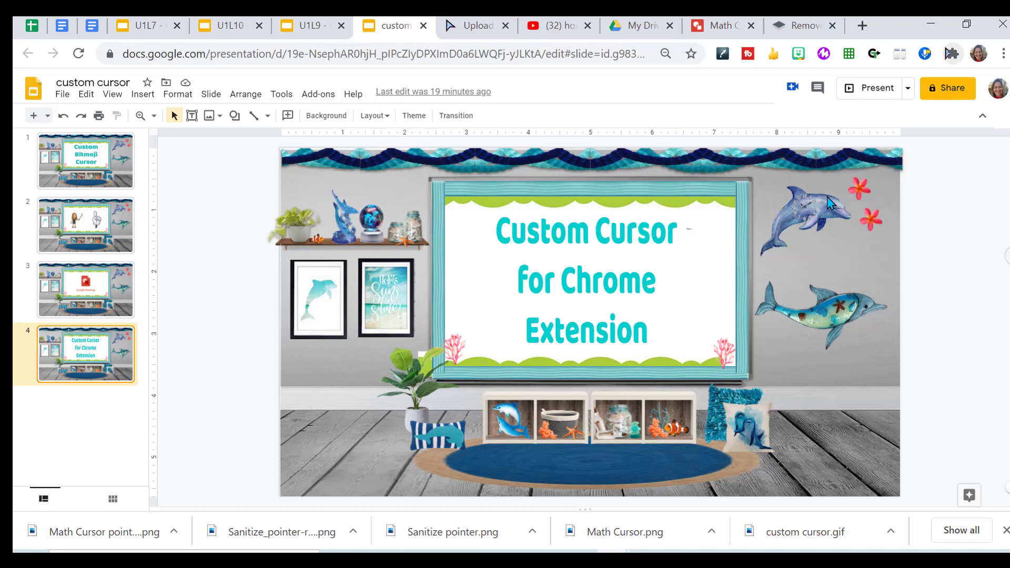
{"action": "left_click", "coordinate": [926, 54]}
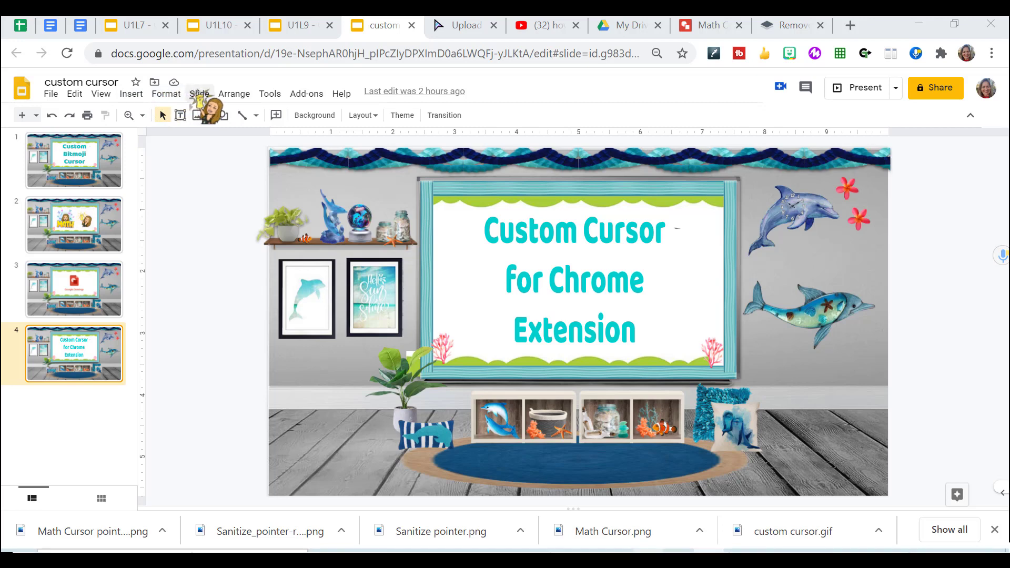
{"action": "mouse_move", "coordinate": [183, 176]}
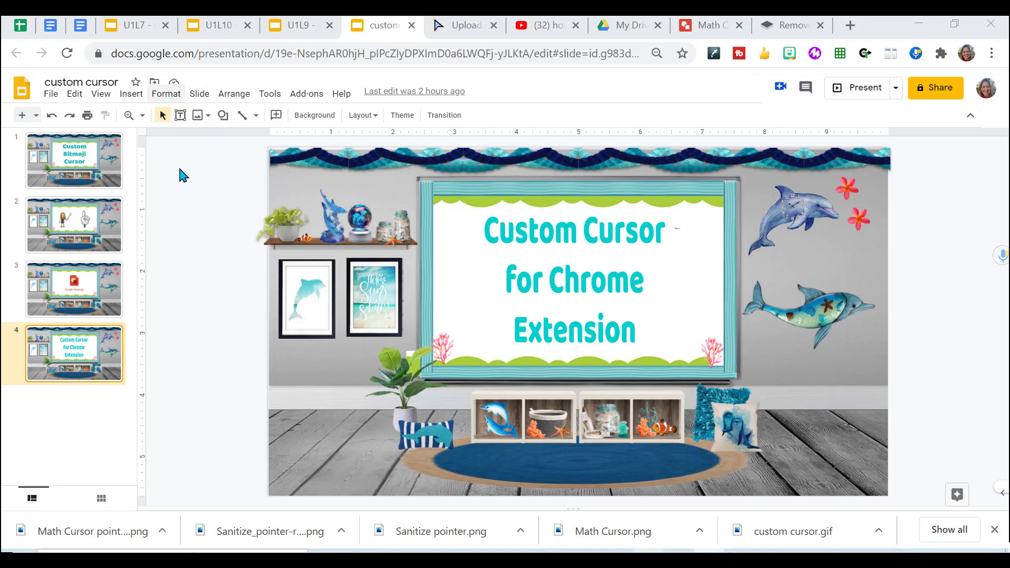